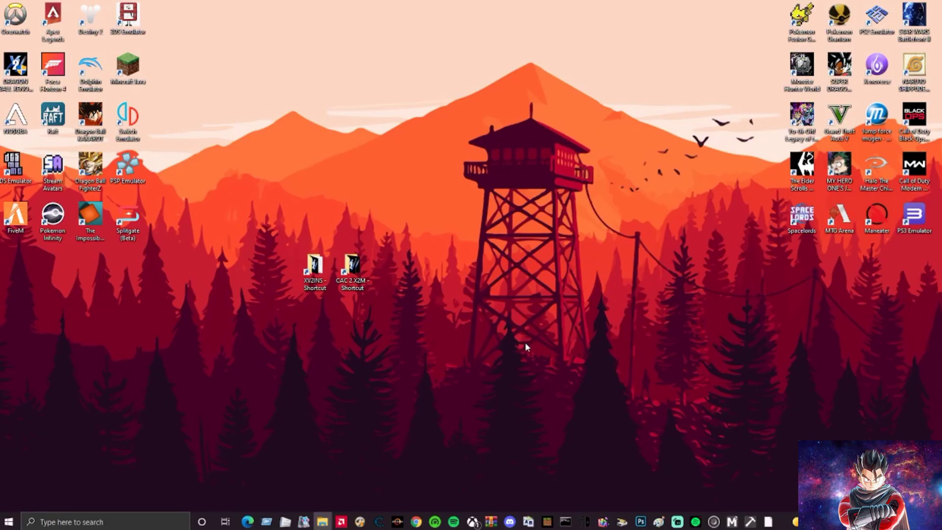
{"action": "mouse_move", "coordinate": [432, 210]}
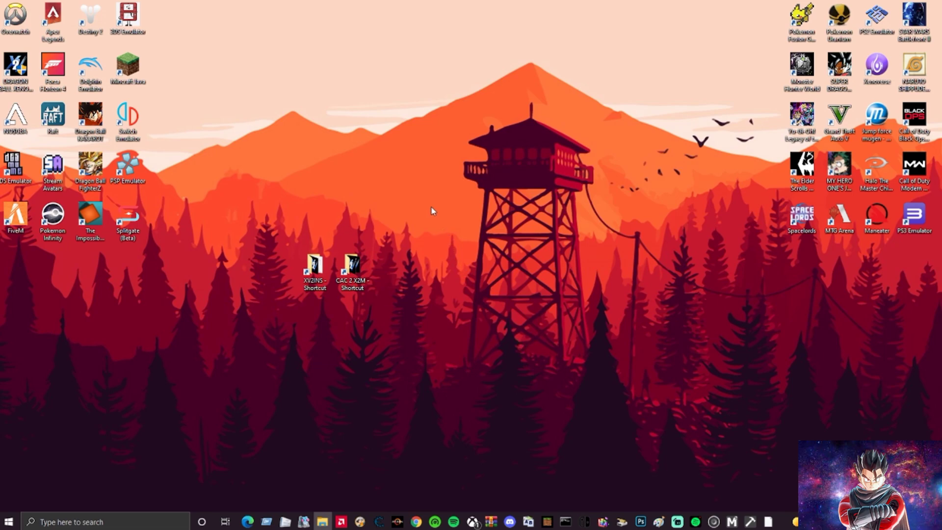
{"action": "mouse_move", "coordinate": [429, 214]}
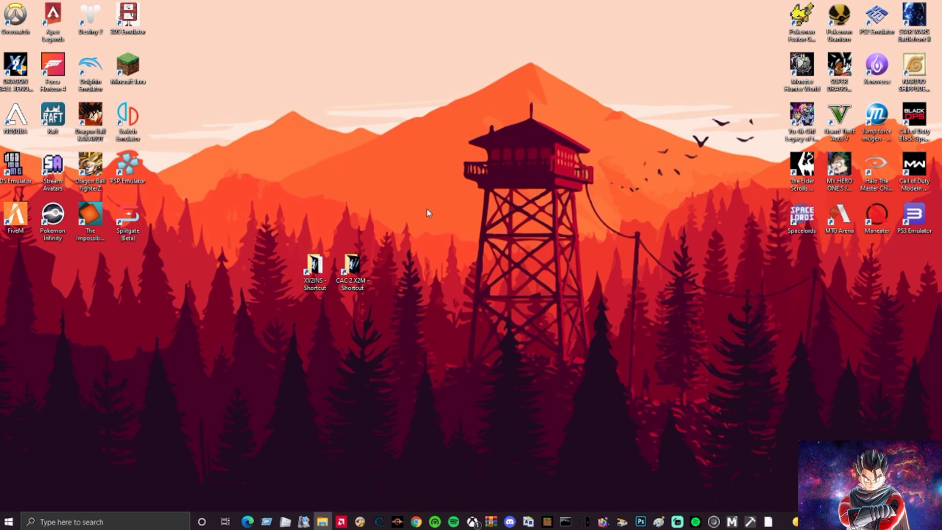
{"action": "mouse_move", "coordinate": [390, 318]}
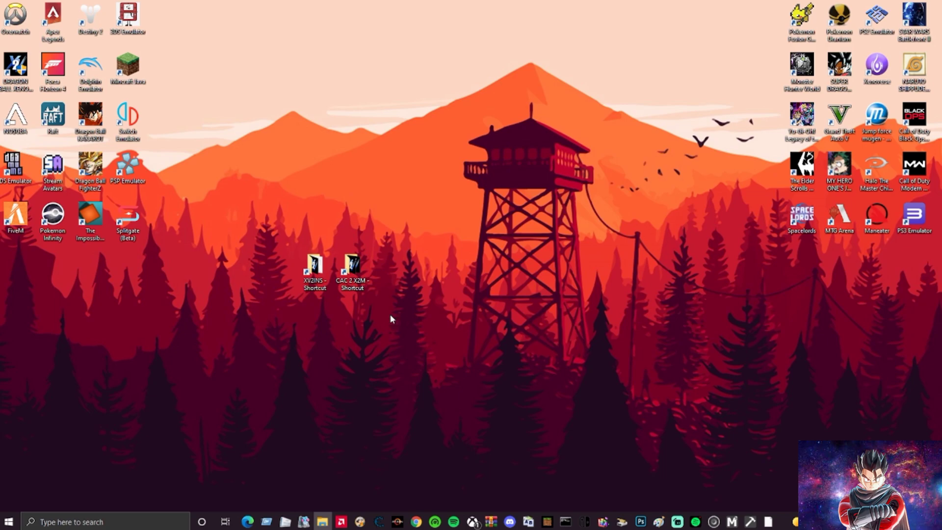
Launch the cac2x2m converter from the CAC 2 X2M tools folder
{"action": "left_click", "coordinate": [353, 264]}
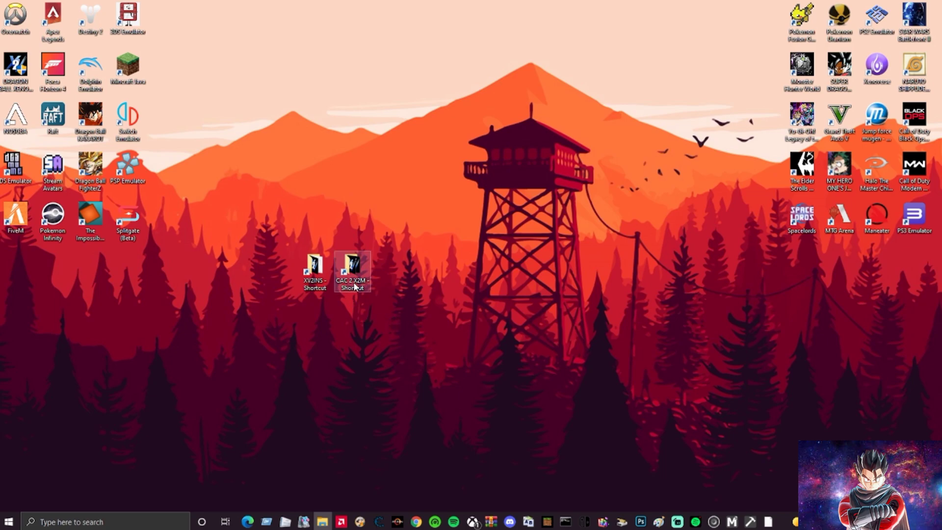
{"action": "mouse_move", "coordinate": [363, 312]}
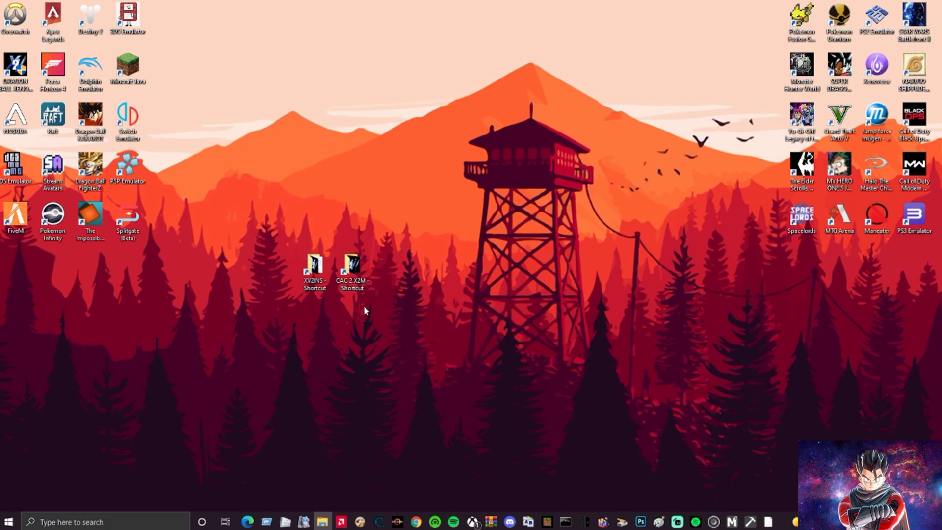
{"action": "left_click", "coordinate": [313, 267]}
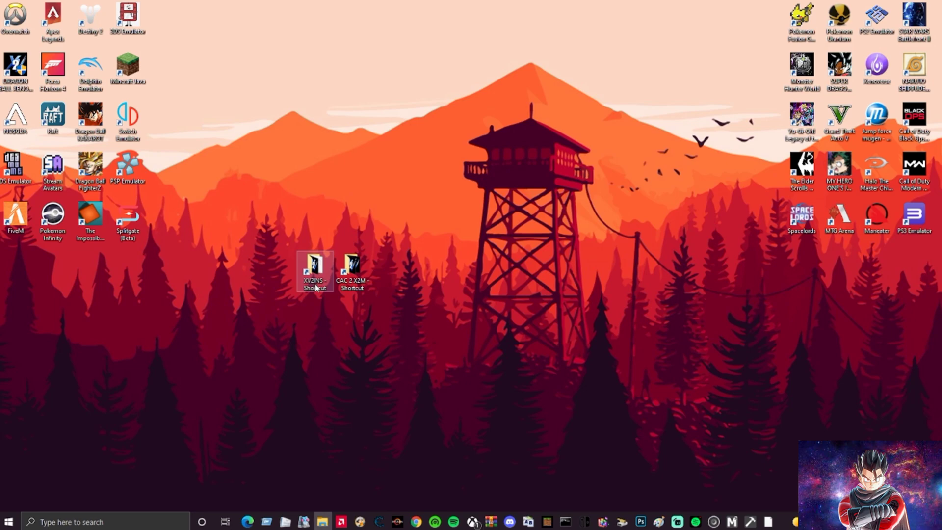
{"action": "left_click", "coordinate": [351, 267]}
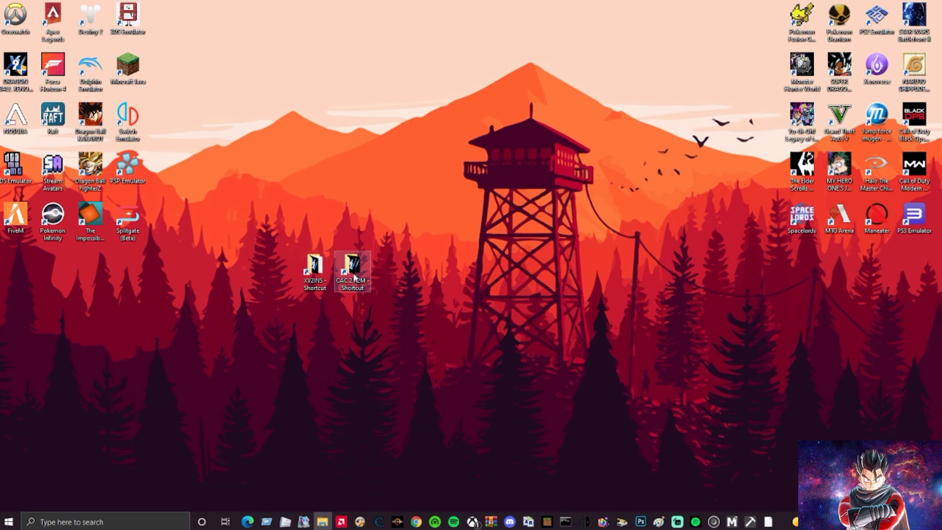
{"action": "double_click", "coordinate": [352, 264]}
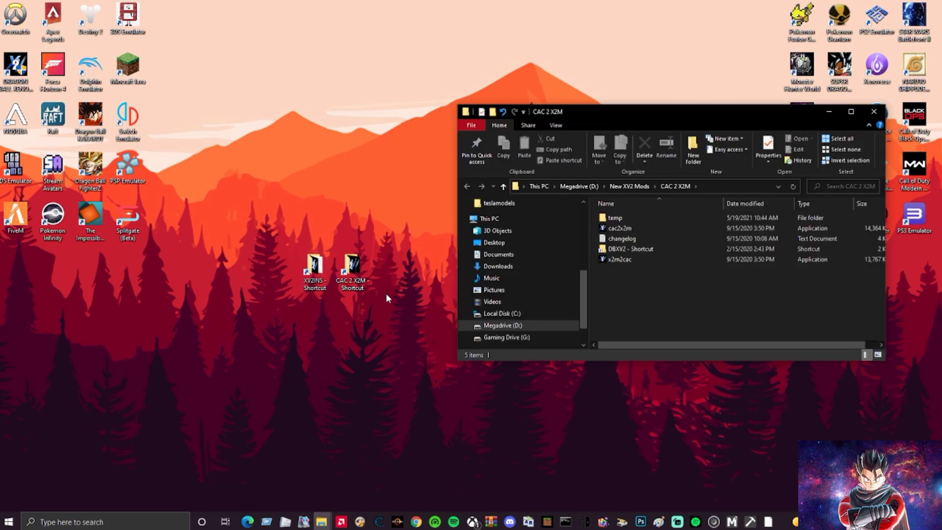
{"action": "left_click", "coordinate": [614, 218]}
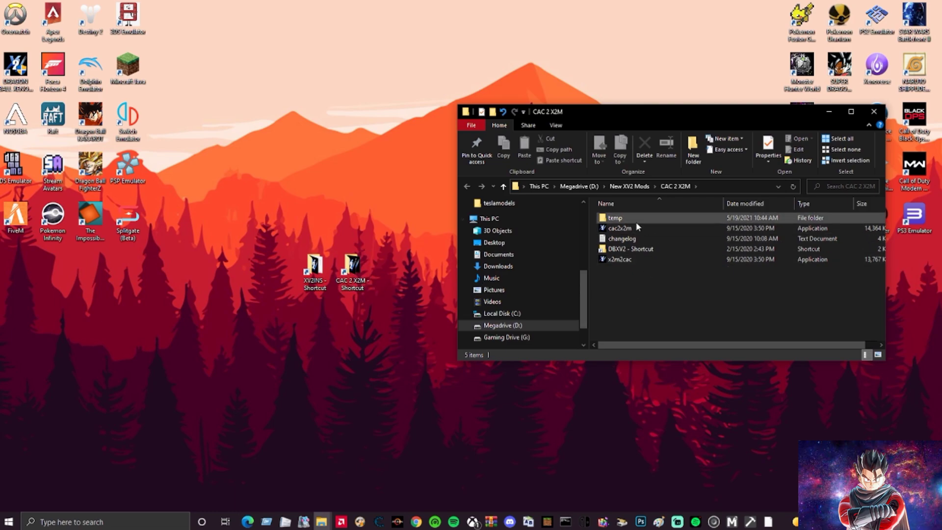
{"action": "double_click", "coordinate": [619, 228]}
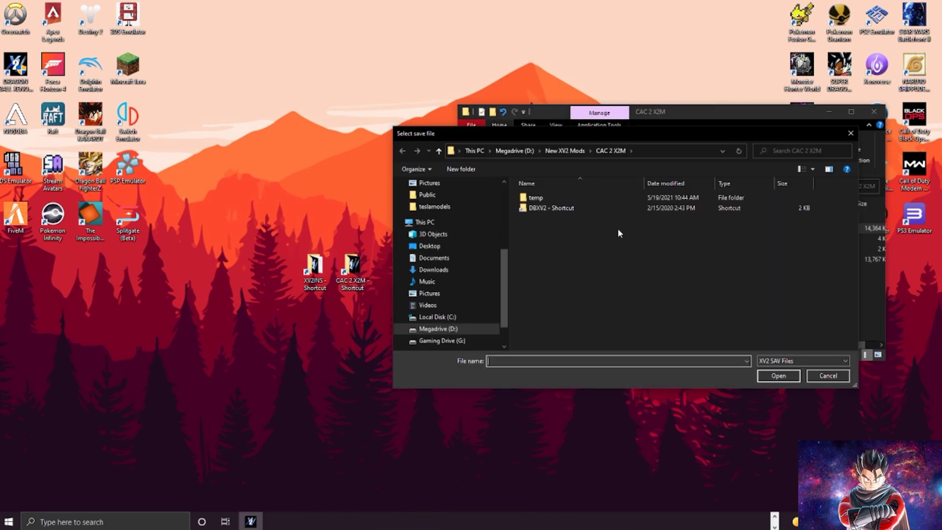
Load DBXV2.sav from the game's save folder and choose the Cyber entry
{"action": "left_click", "coordinate": [550, 208]}
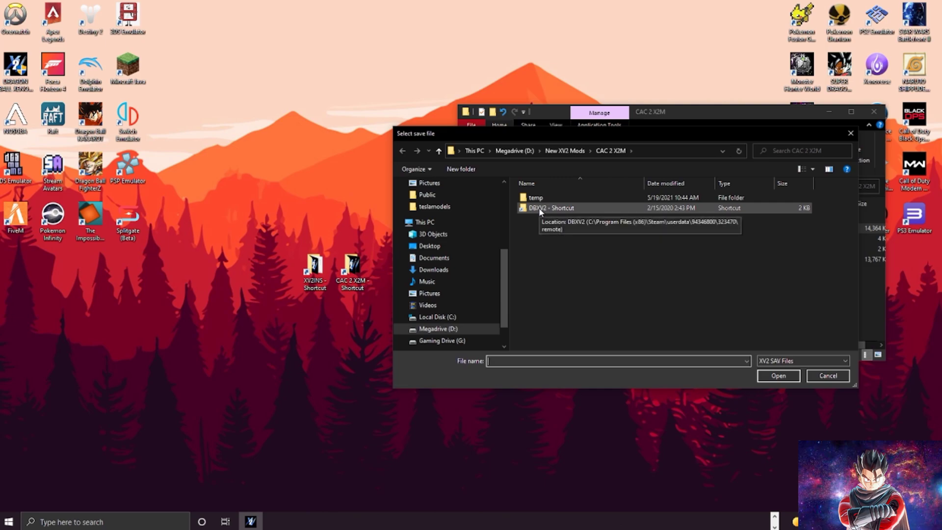
{"action": "double_click", "coordinate": [552, 207]}
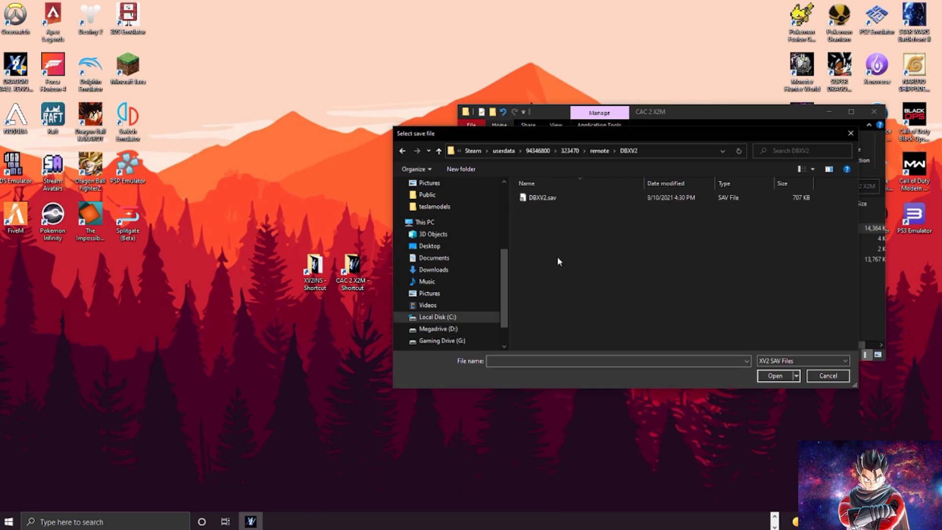
{"action": "left_click", "coordinate": [540, 198]}
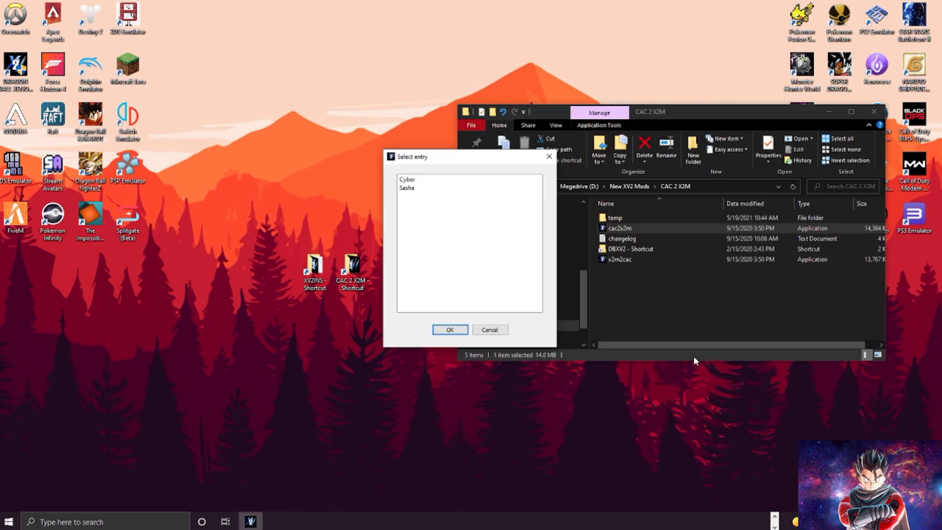
{"action": "mouse_move", "coordinate": [419, 202]}
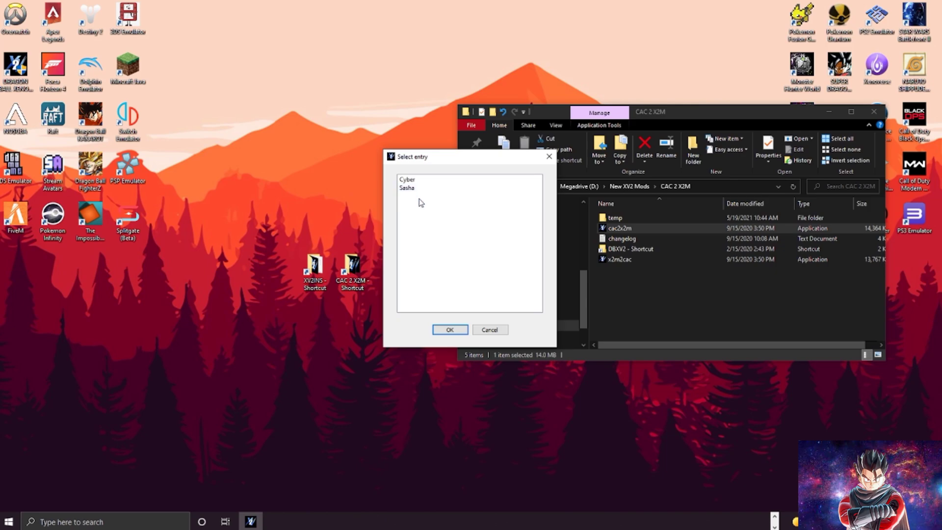
{"action": "left_click", "coordinate": [407, 188]}
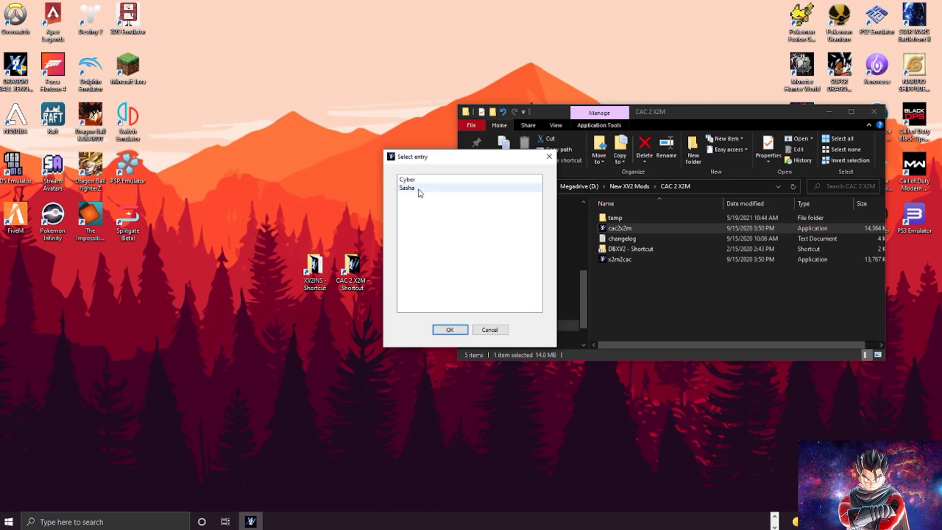
{"action": "left_click", "coordinate": [407, 180]}
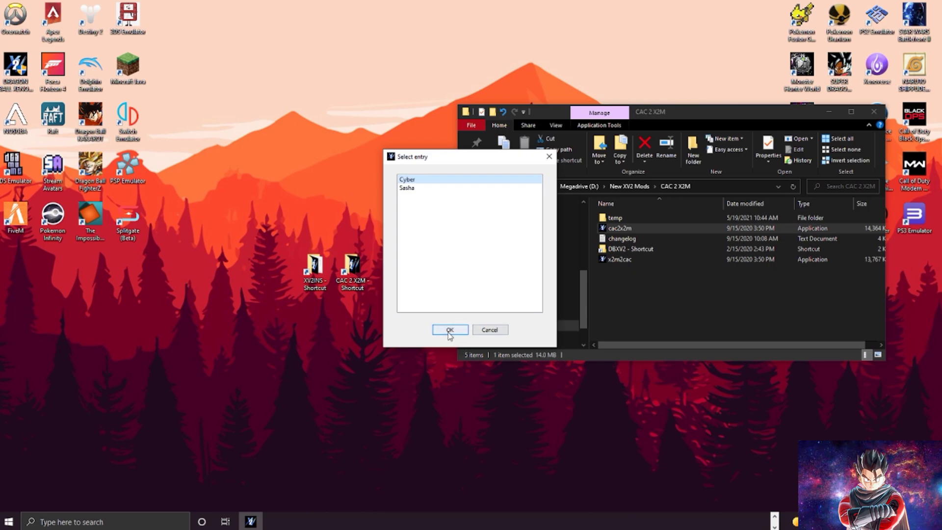
Set character code CYB, exclude the first Future Trunks's Clothes preset and proceed to saving
{"action": "left_click", "coordinate": [450, 329]}
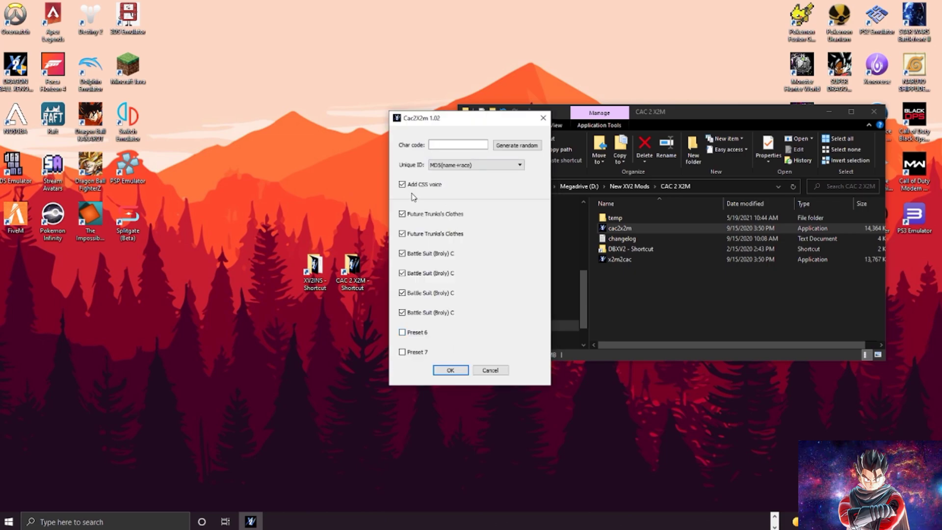
{"action": "left_click", "coordinate": [457, 145]}
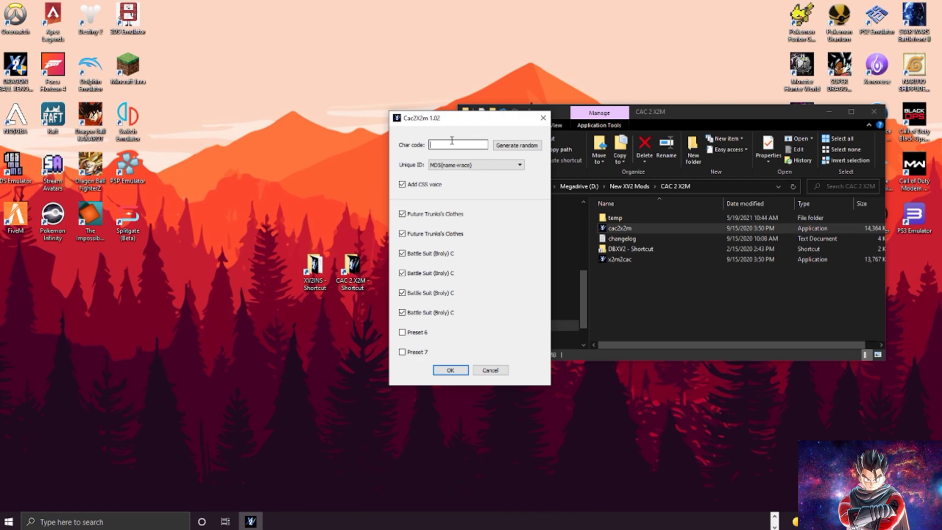
{"action": "type", "text": "Cyb"}
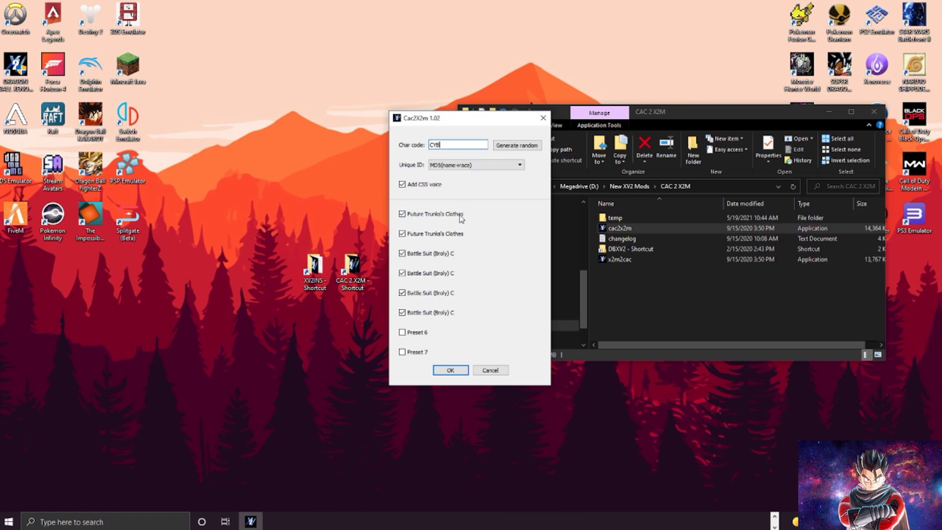
{"action": "mouse_move", "coordinate": [455, 262]}
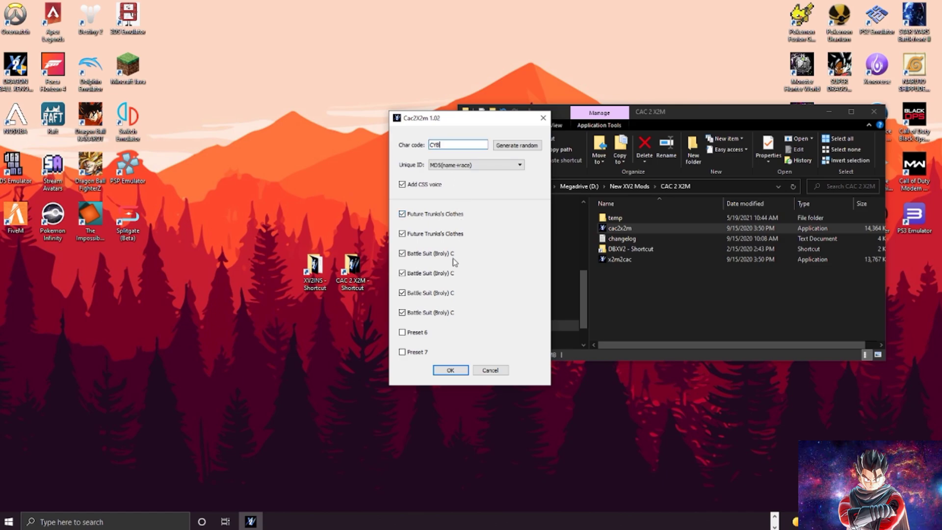
{"action": "mouse_move", "coordinate": [432, 213]}
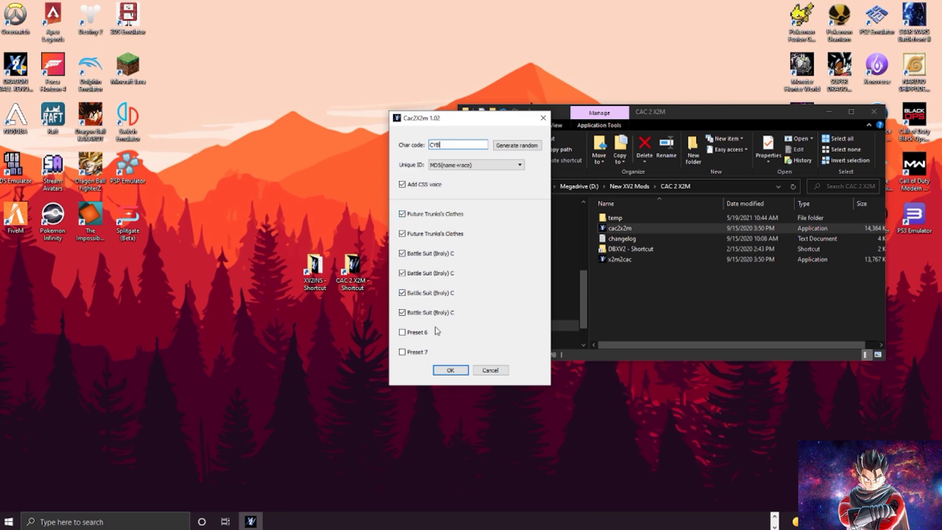
{"action": "left_click", "coordinate": [402, 293]}
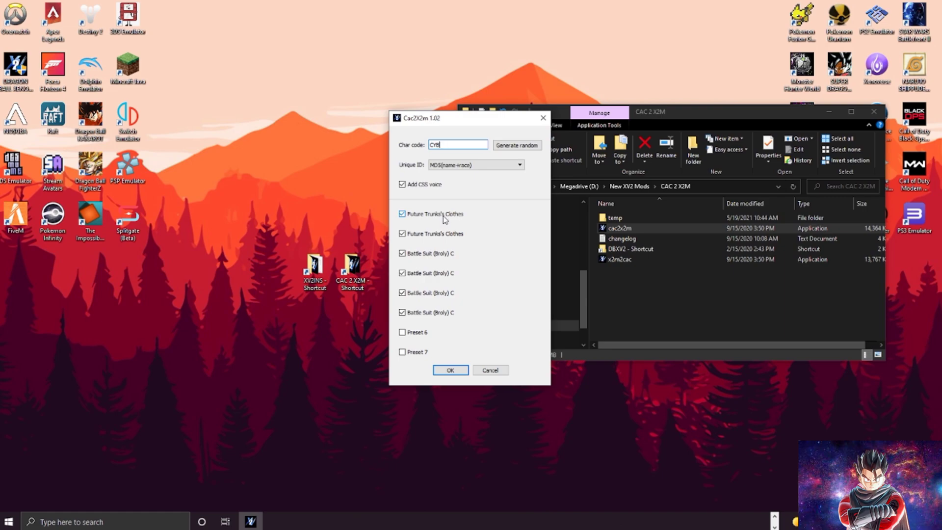
{"action": "left_click", "coordinate": [402, 214]}
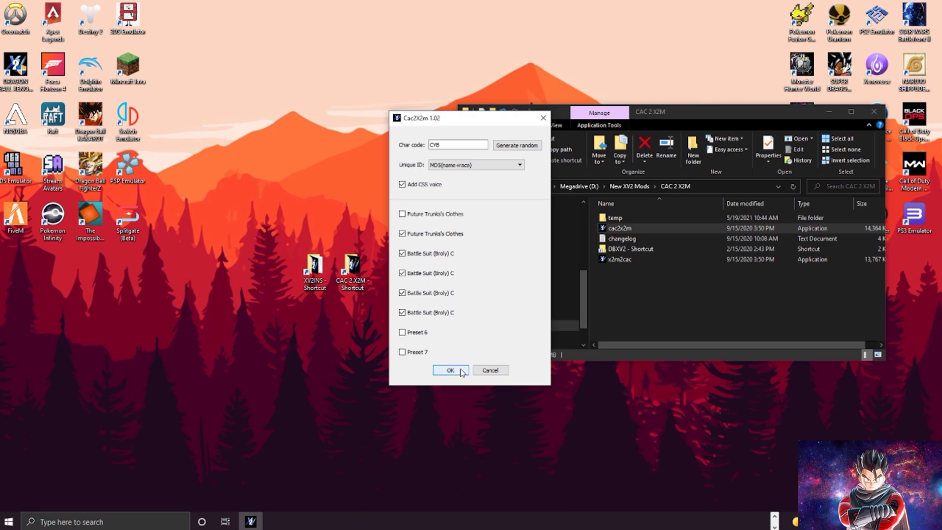
{"action": "left_click", "coordinate": [451, 370]}
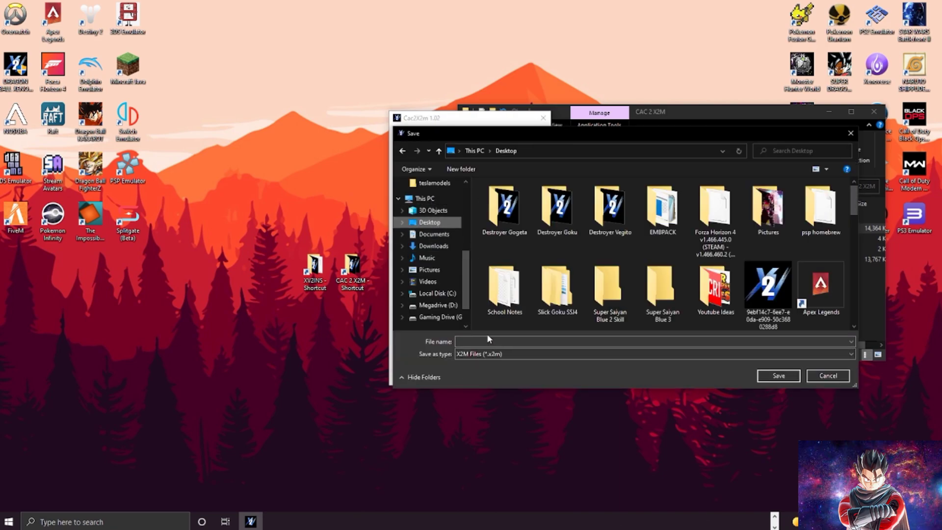
Save the converted Cyber X2M to the Desktop and dismiss the success message
{"action": "type", "text": "Cyber"}
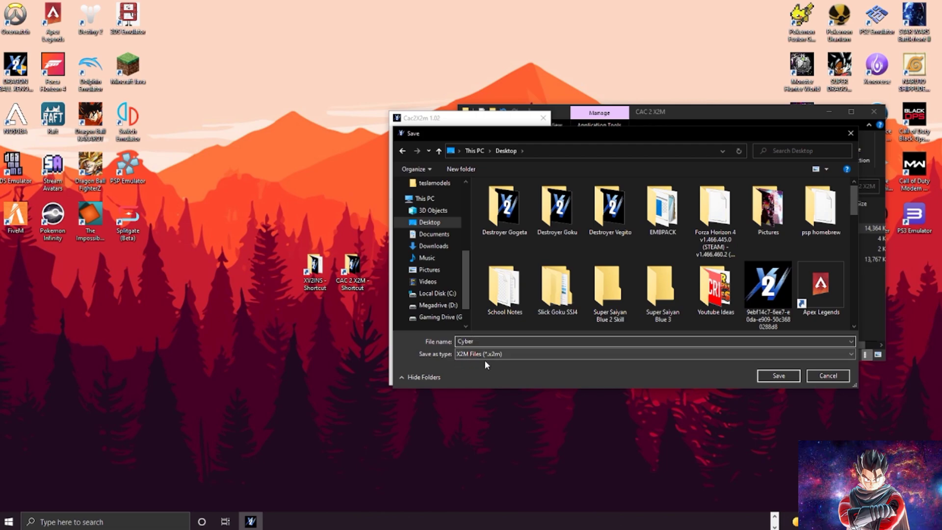
{"action": "left_click", "coordinate": [777, 375]}
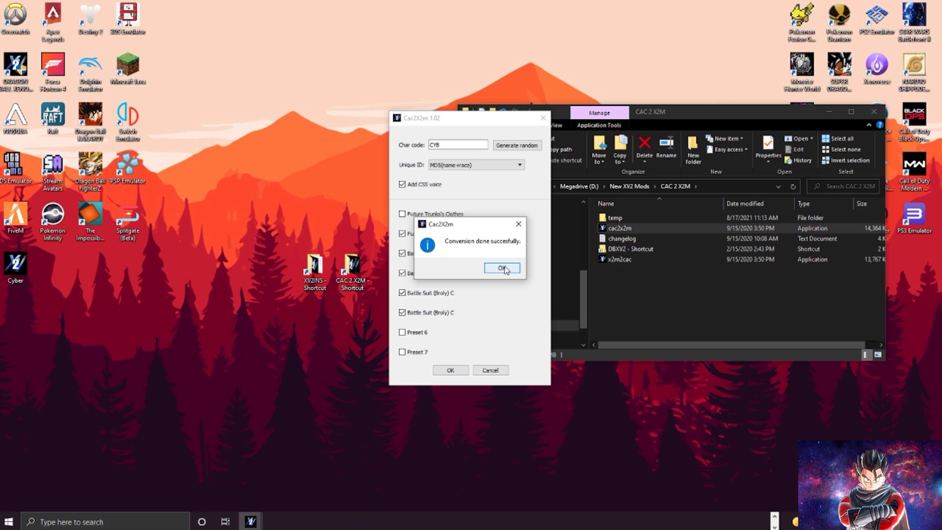
{"action": "left_click", "coordinate": [502, 267]}
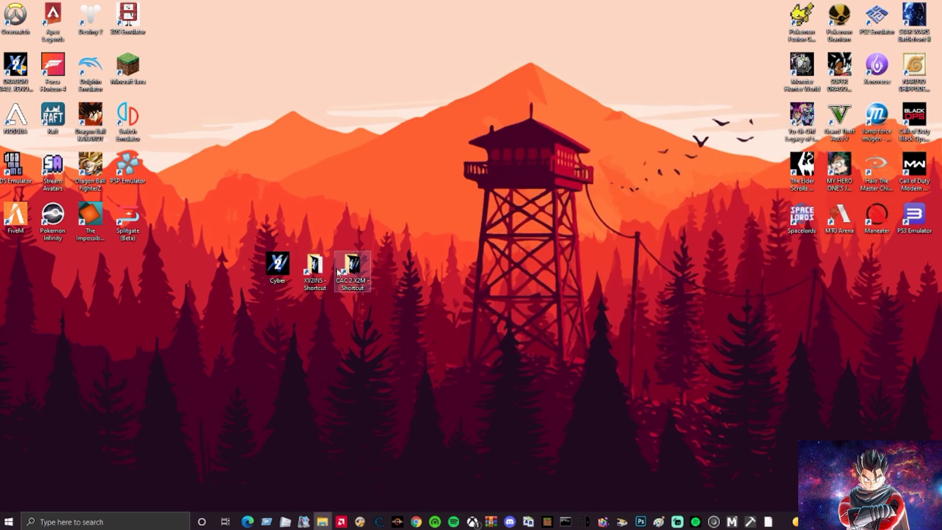
Launch xv2characreat from the XV2INS tools folder
{"action": "double_click", "coordinate": [313, 263]}
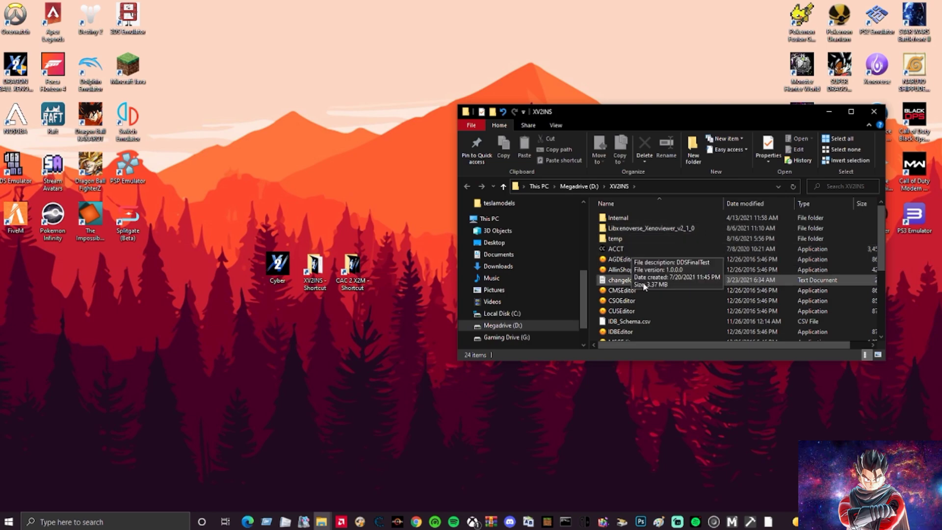
{"action": "mouse_move", "coordinate": [647, 295]}
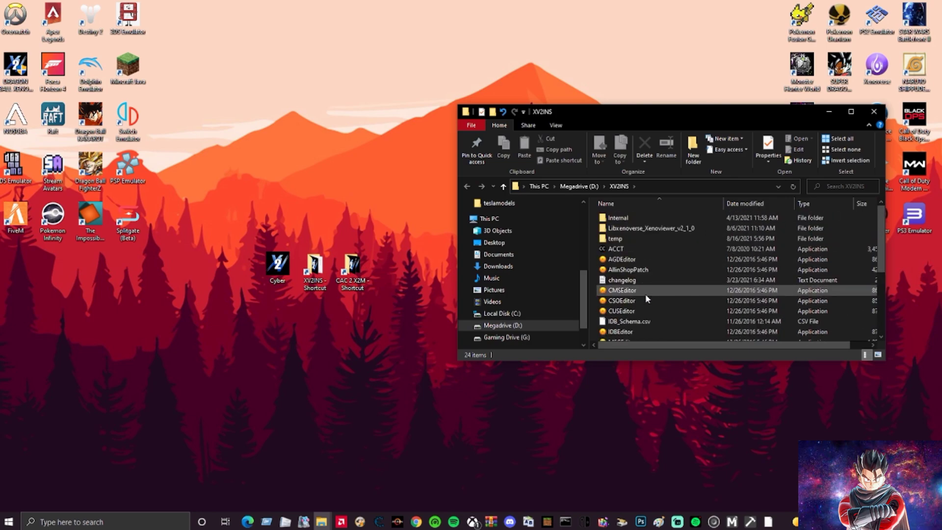
{"action": "scroll", "scroll_direction": "down", "scroll_amount": 3}
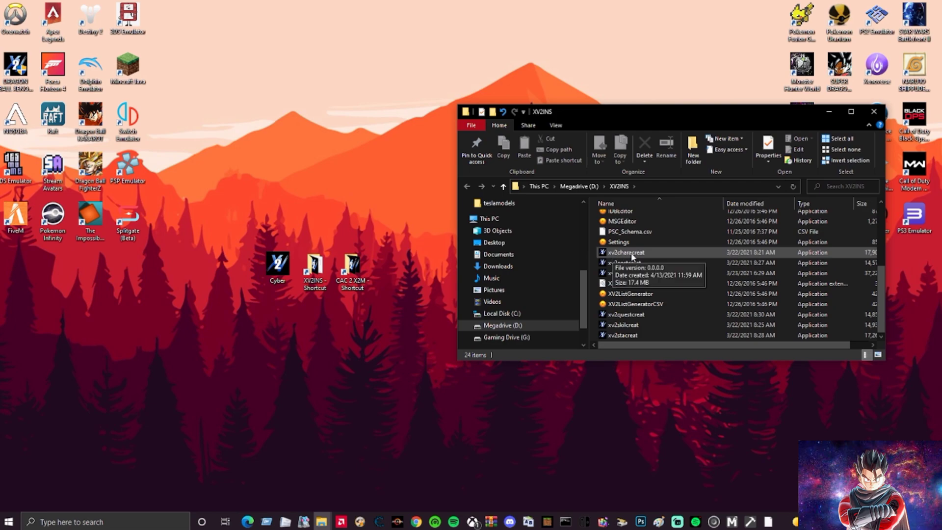
{"action": "left_click", "coordinate": [627, 252]}
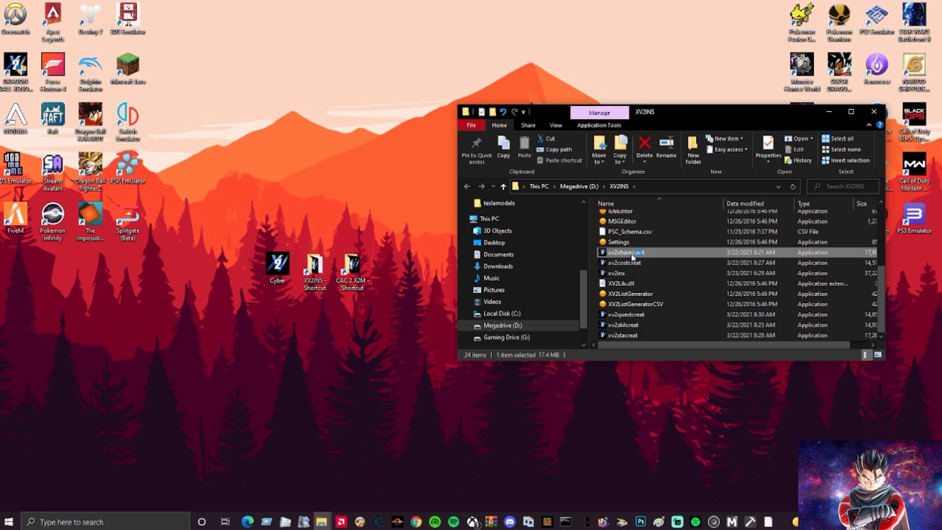
{"action": "double_click", "coordinate": [625, 252]}
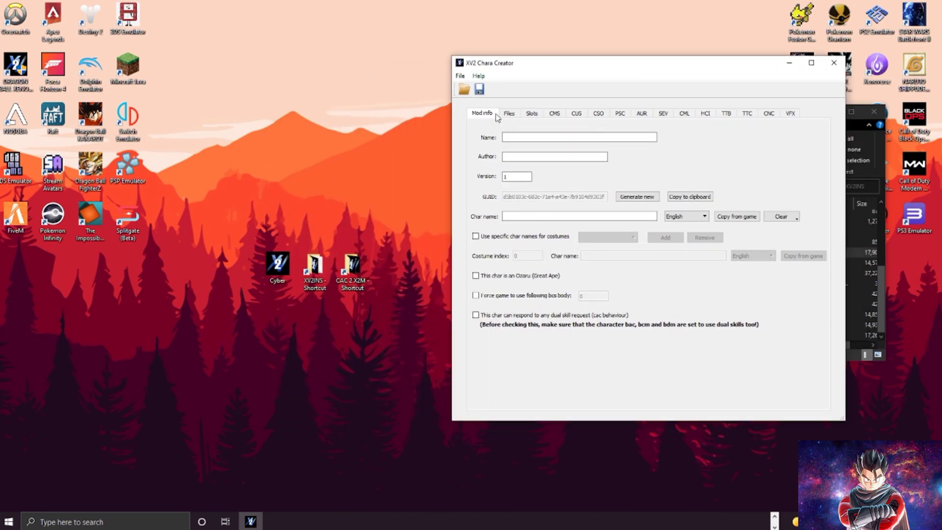
{"action": "mouse_move", "coordinate": [738, 168]}
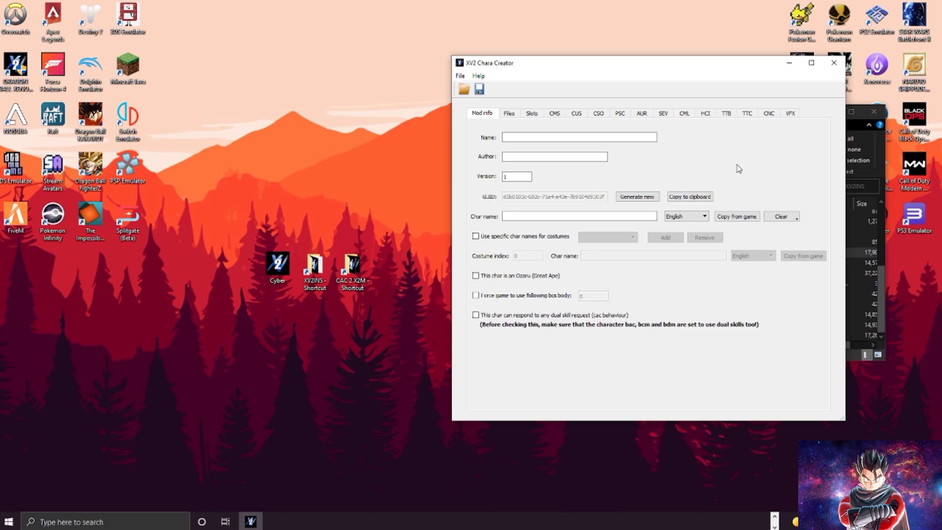
Load Cyber.x2m from the Desktop into XV2 Chara Creator
{"action": "left_click", "coordinate": [464, 88]}
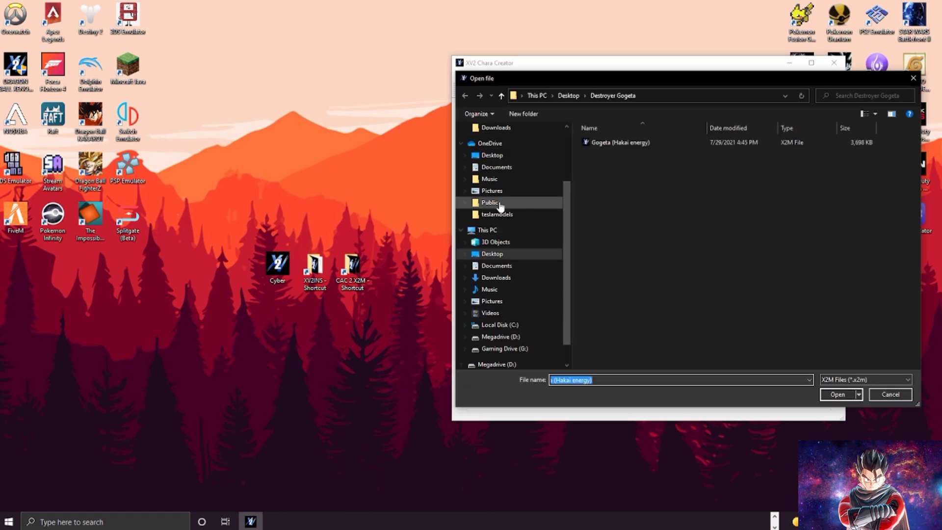
{"action": "left_click", "coordinate": [491, 155]}
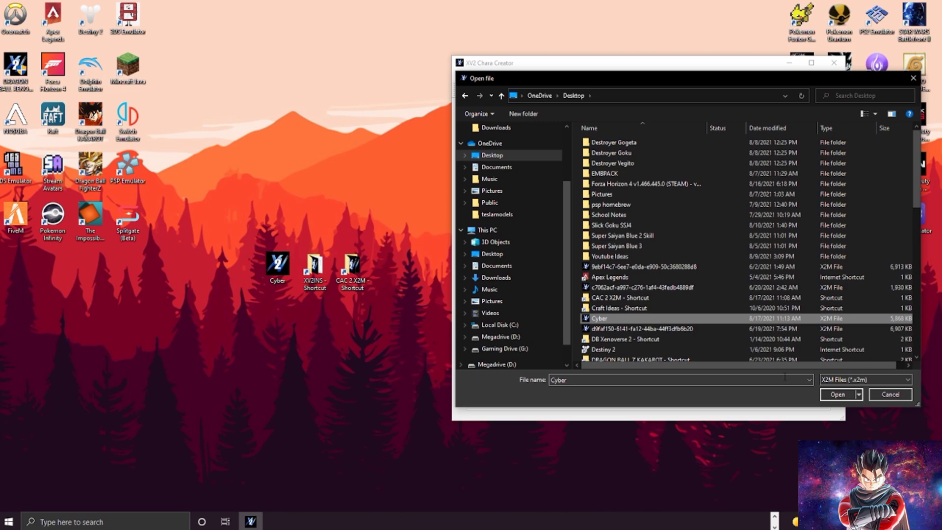
{"action": "left_click", "coordinate": [837, 394]}
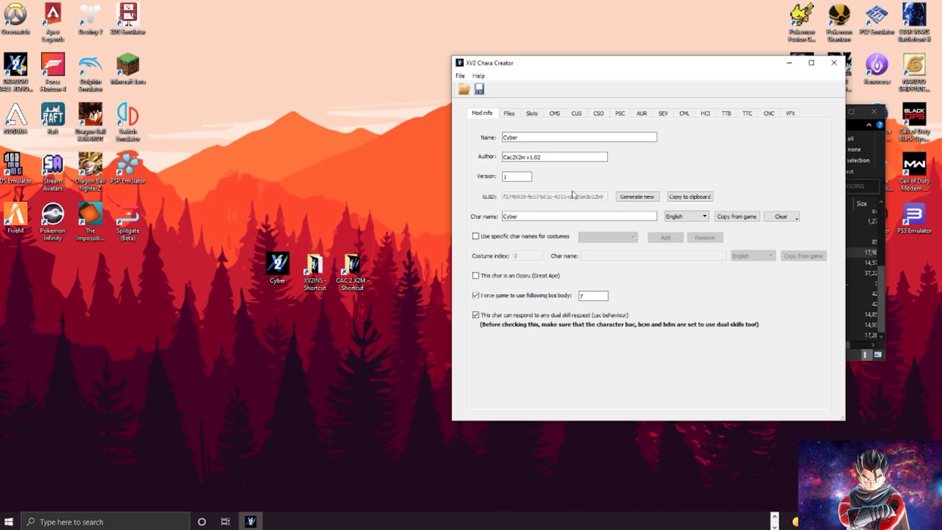
{"action": "left_click", "coordinate": [636, 196]}
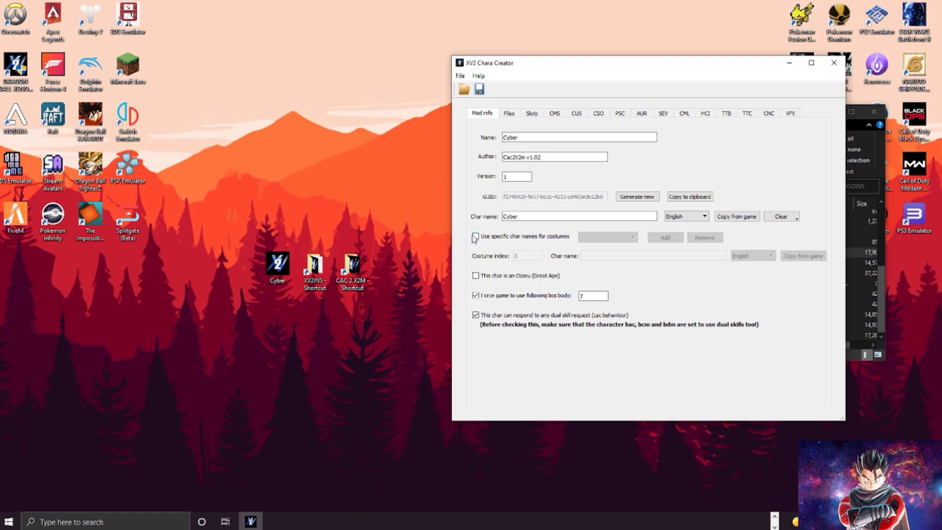
{"action": "left_click", "coordinate": [475, 237]}
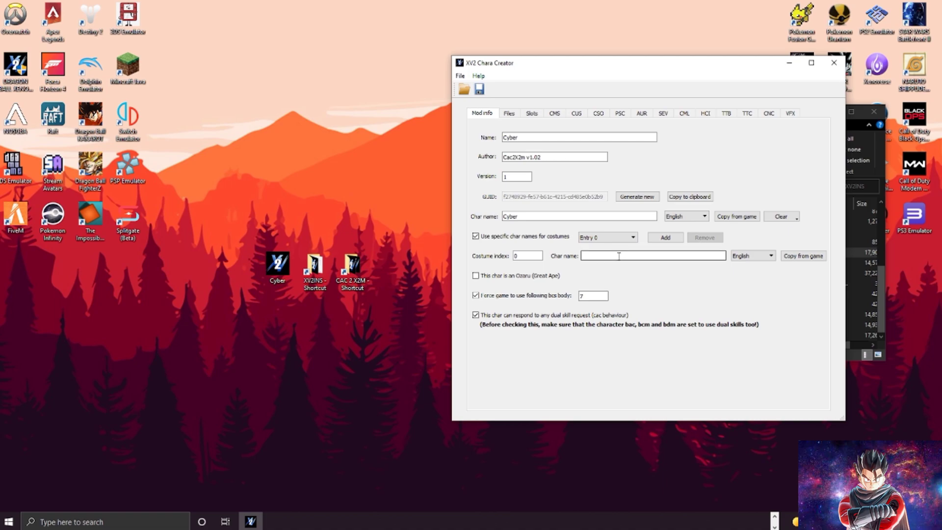
{"action": "mouse_move", "coordinate": [679, 252]}
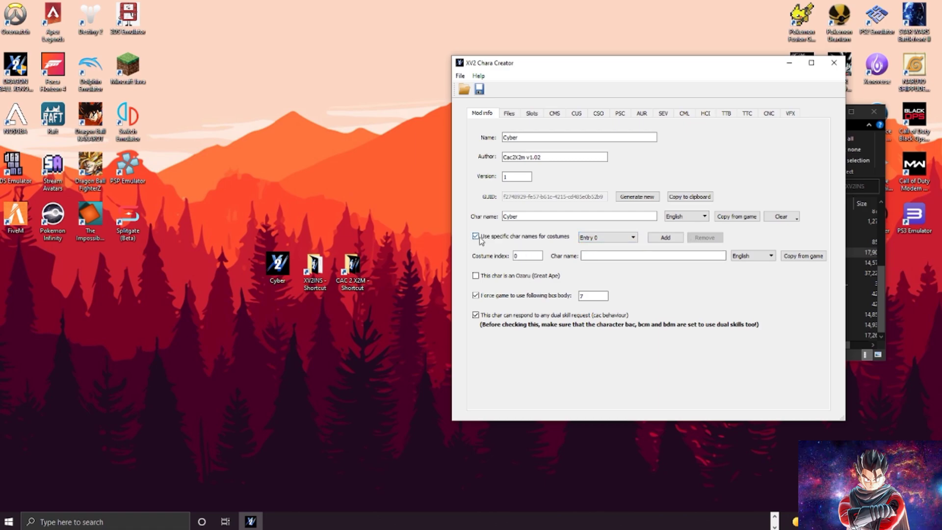
{"action": "left_click", "coordinate": [476, 236]}
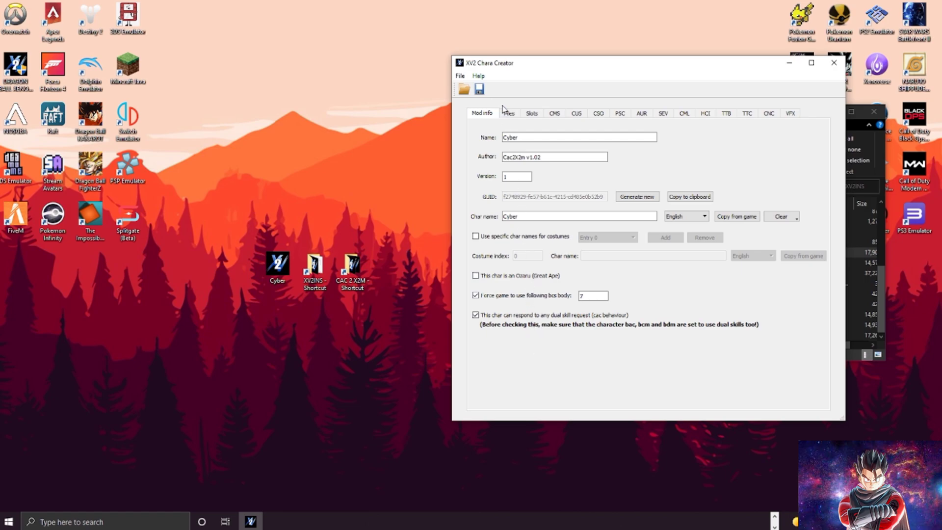
{"action": "left_click", "coordinate": [509, 113]}
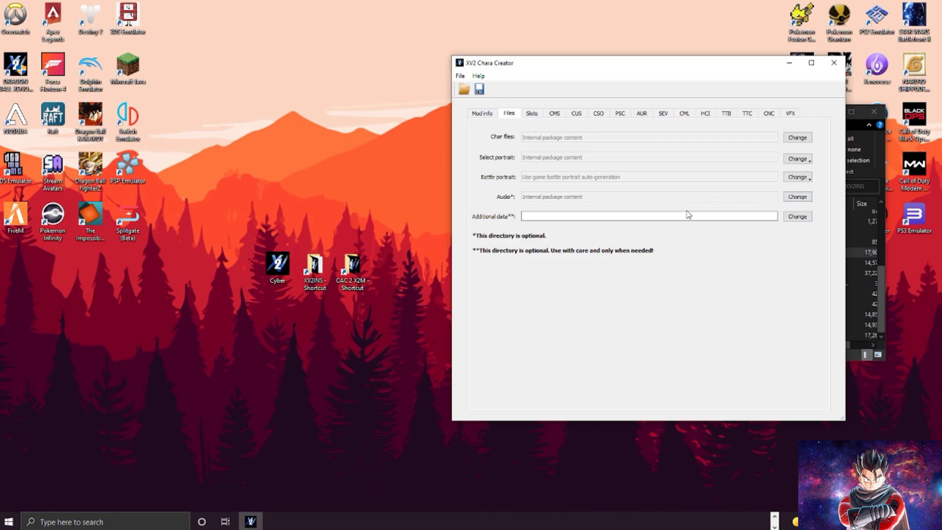
{"action": "mouse_move", "coordinate": [684, 176]}
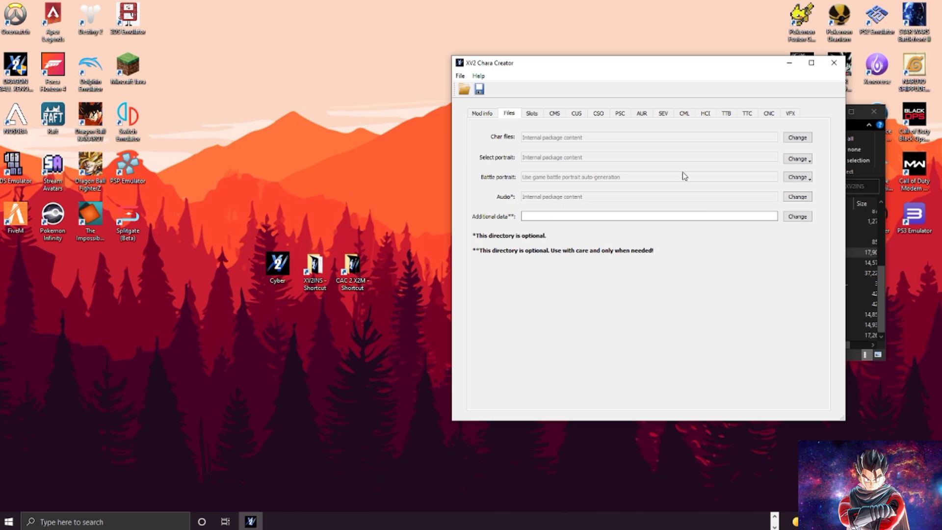
{"action": "mouse_move", "coordinate": [532, 155]}
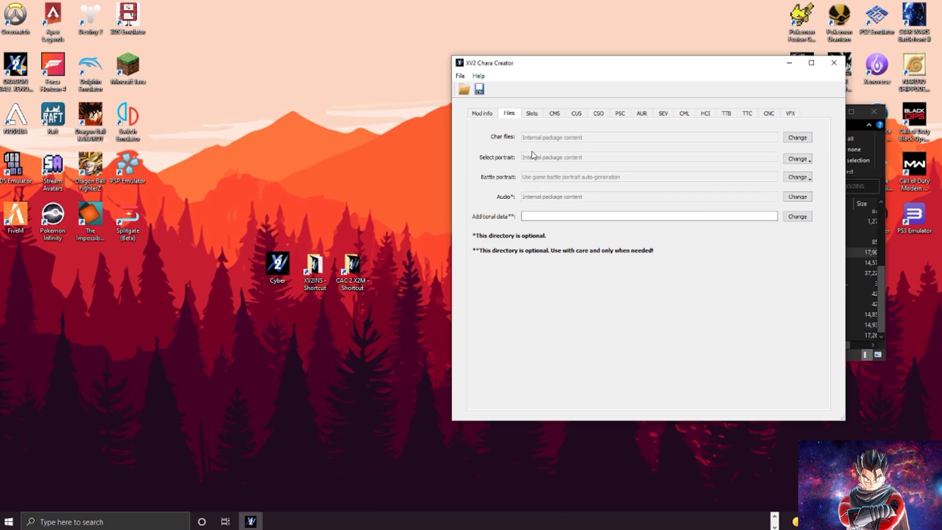
Switch from the Files settings to the costume slot settings
{"action": "left_click", "coordinate": [531, 113]}
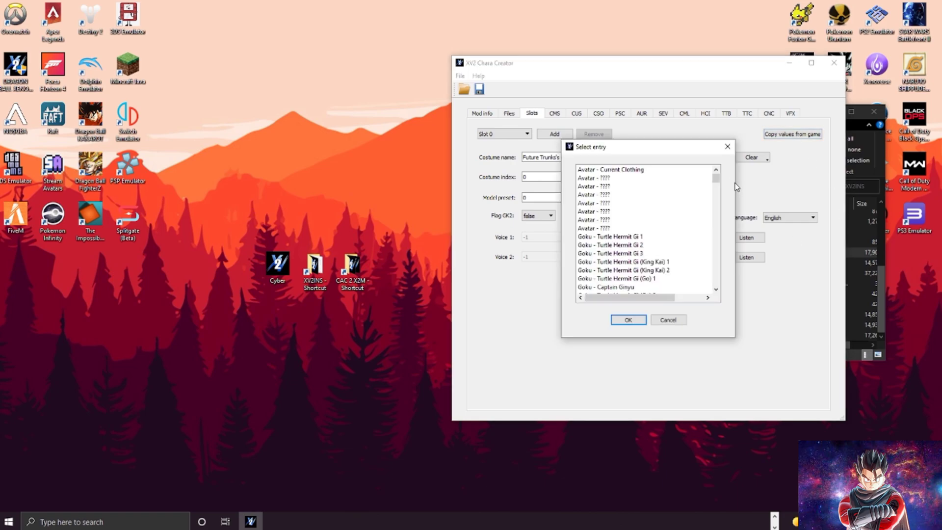
Copy slot 0 values from a game costume: Whis Symbol Battle Suit, voices 112 and 113
{"action": "scroll", "scroll_direction": "down", "scroll_amount": 3}
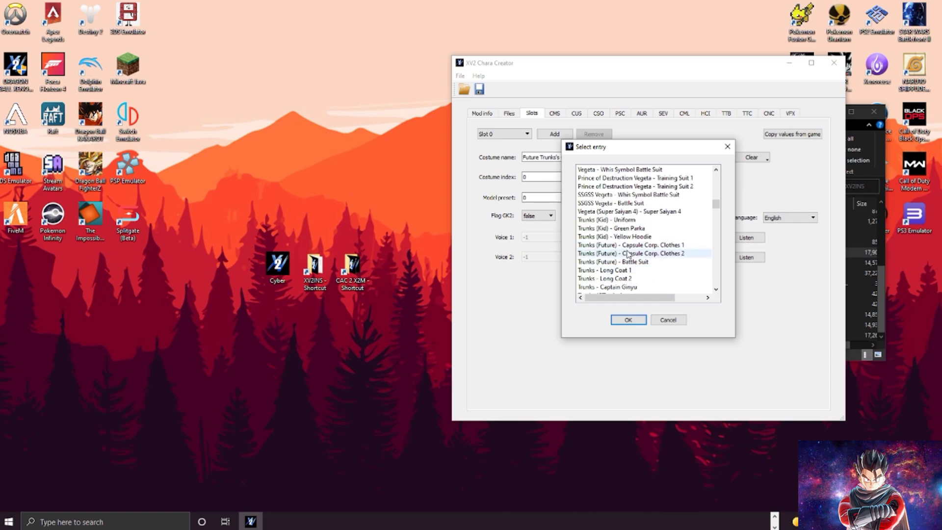
{"action": "left_click", "coordinate": [628, 320]}
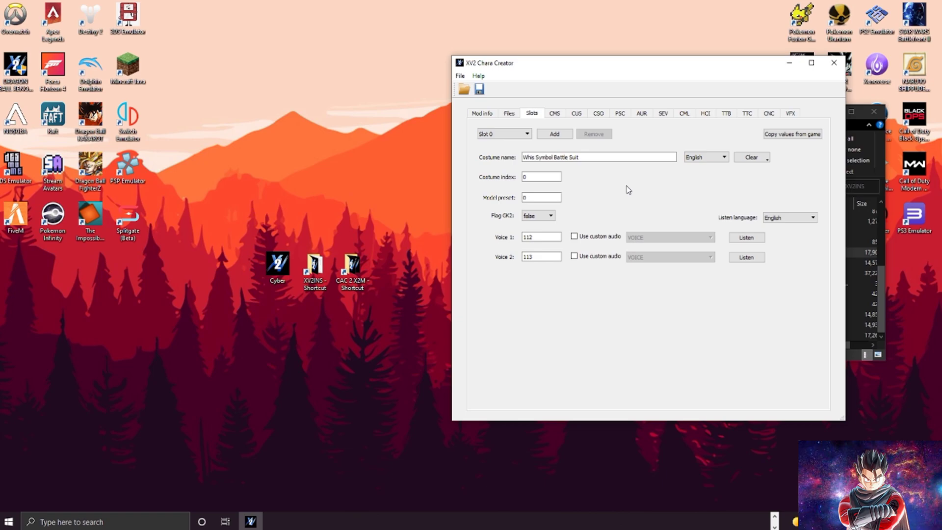
{"action": "mouse_move", "coordinate": [660, 133]}
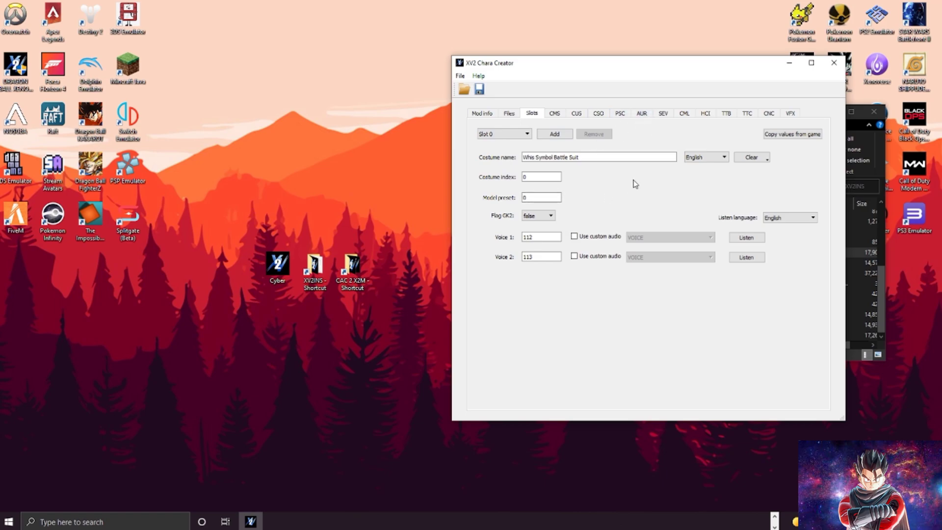
{"action": "left_click", "coordinate": [554, 113]}
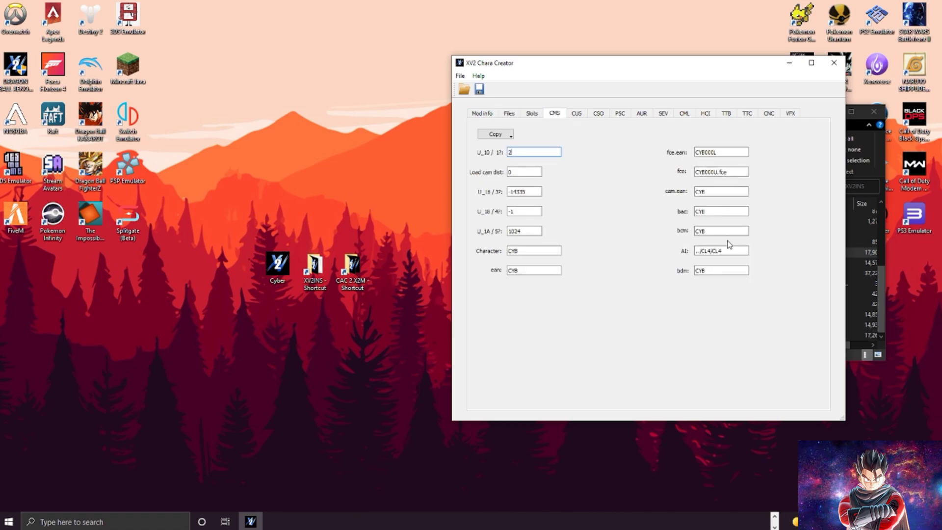
{"action": "left_click", "coordinate": [721, 192]}
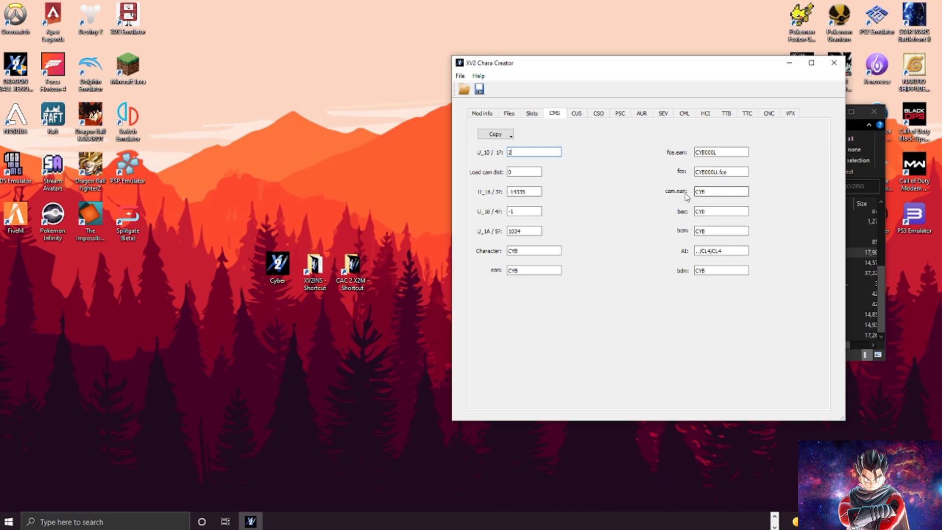
{"action": "mouse_move", "coordinate": [671, 197]}
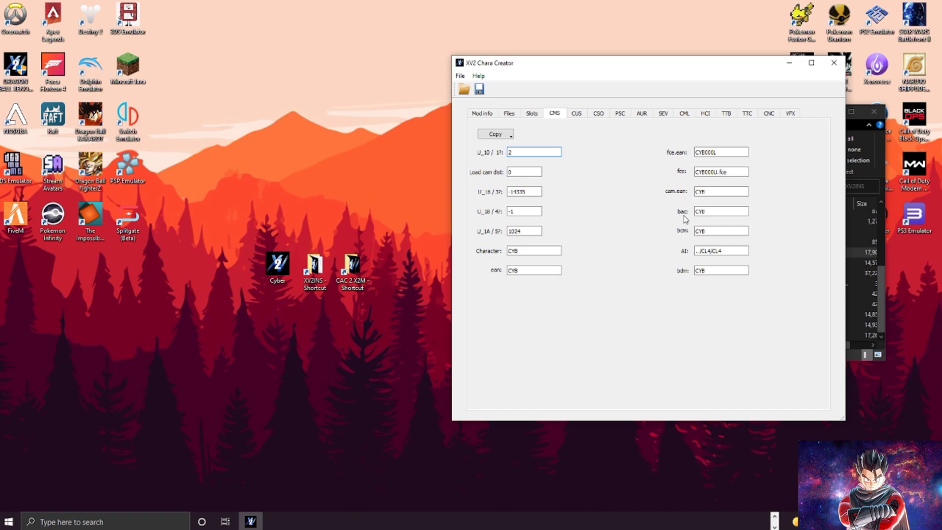
{"action": "mouse_move", "coordinate": [684, 279]}
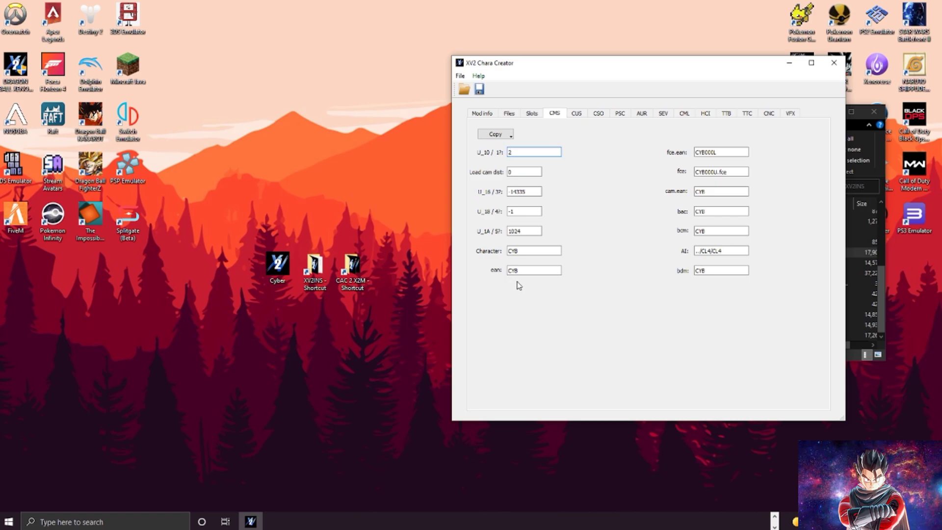
{"action": "mouse_move", "coordinate": [539, 283]}
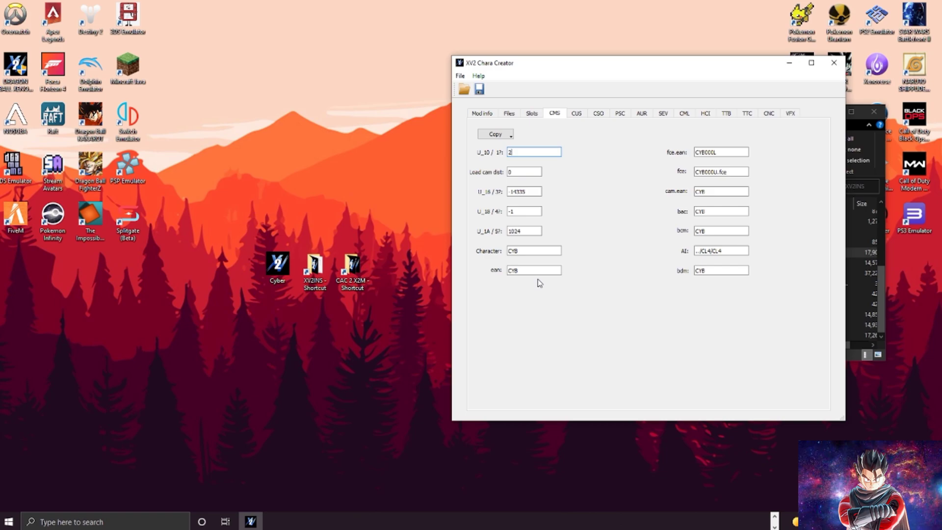
{"action": "left_click", "coordinate": [719, 192]}
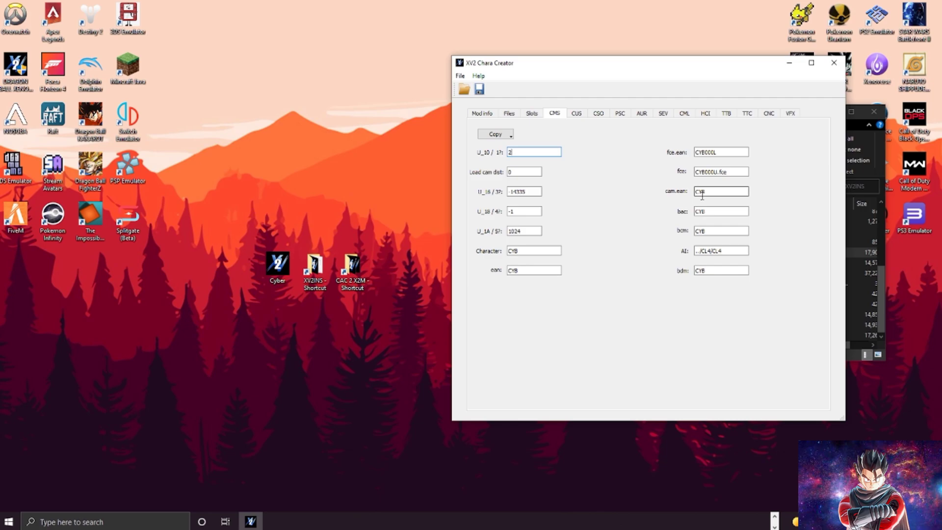
{"action": "left_click", "coordinate": [576, 113]}
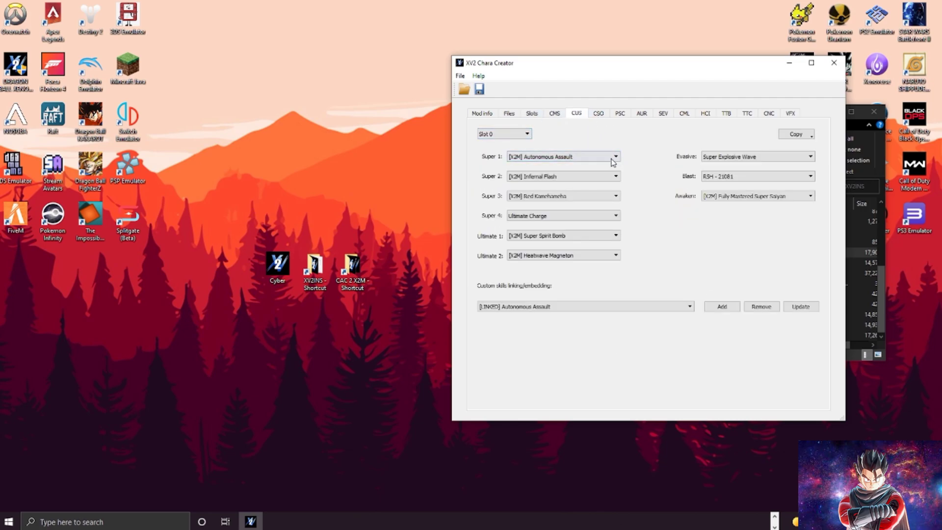
Review slot 0's skill dropdowns and start adding a custom skill mod
{"action": "left_click", "coordinate": [277, 264]}
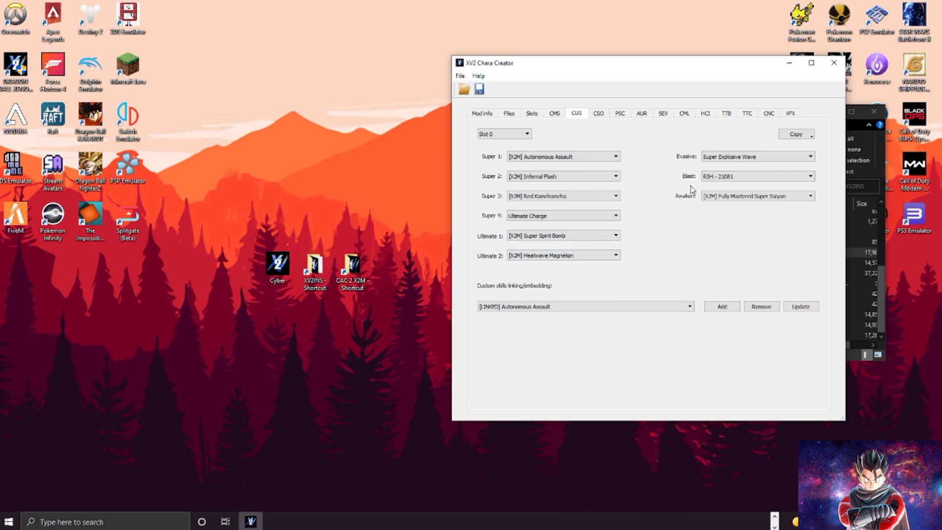
{"action": "mouse_move", "coordinate": [504, 319]}
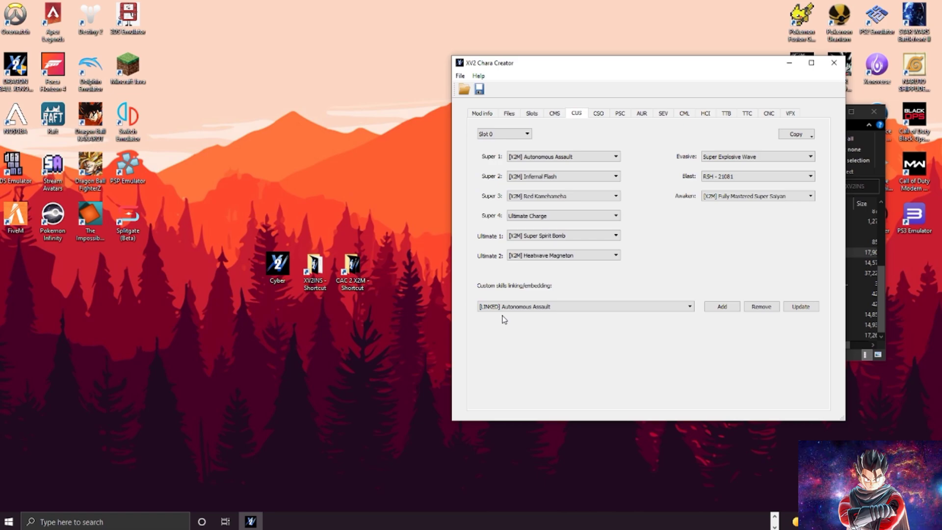
{"action": "mouse_move", "coordinate": [743, 306]}
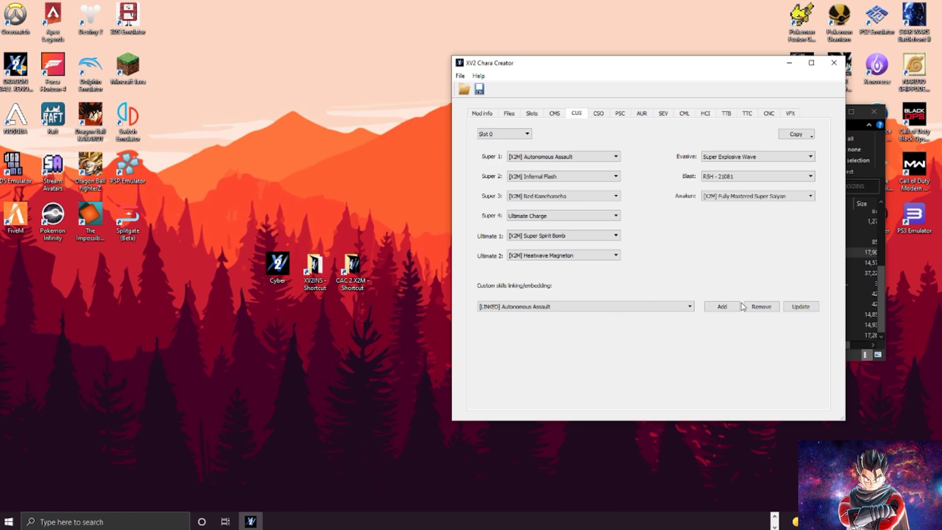
{"action": "left_click", "coordinate": [721, 307]}
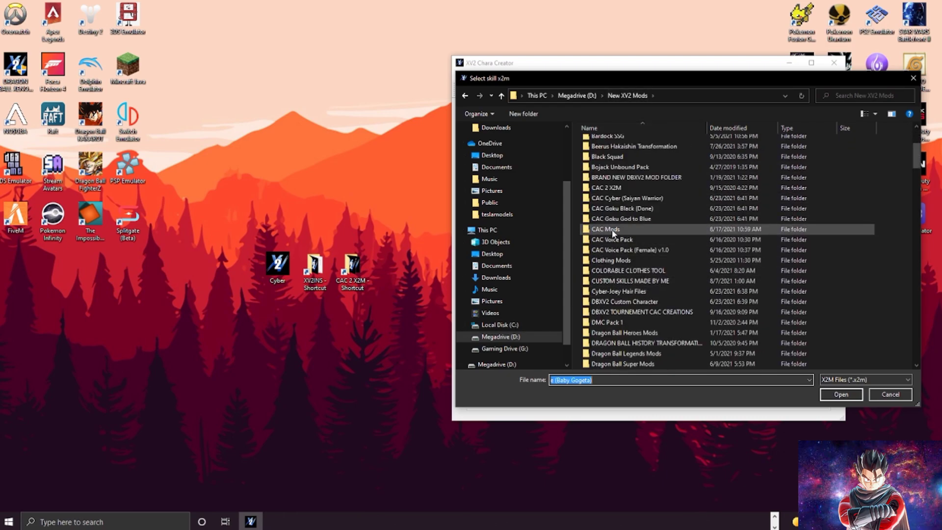
Embed the 10x Divine Kamehameha skill from CAC Mods > Skills into the character
{"action": "double_click", "coordinate": [606, 229]}
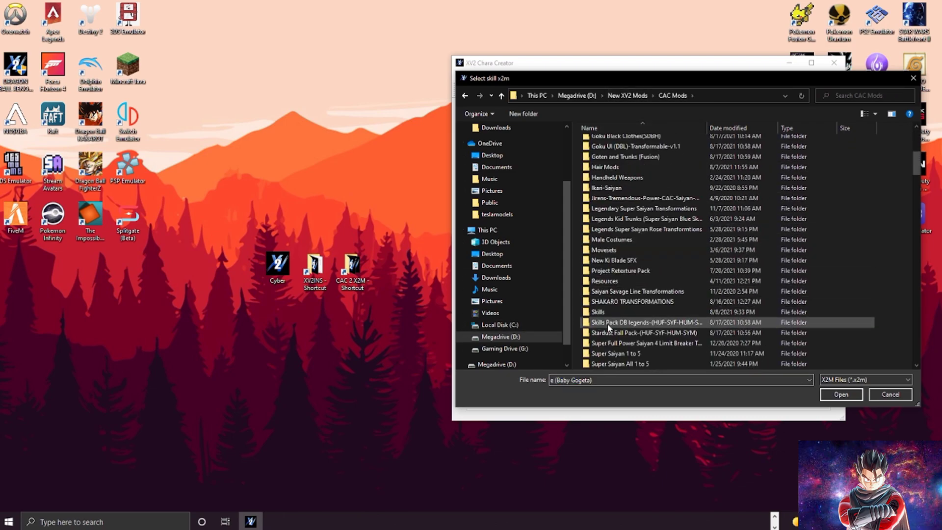
{"action": "double_click", "coordinate": [598, 312]}
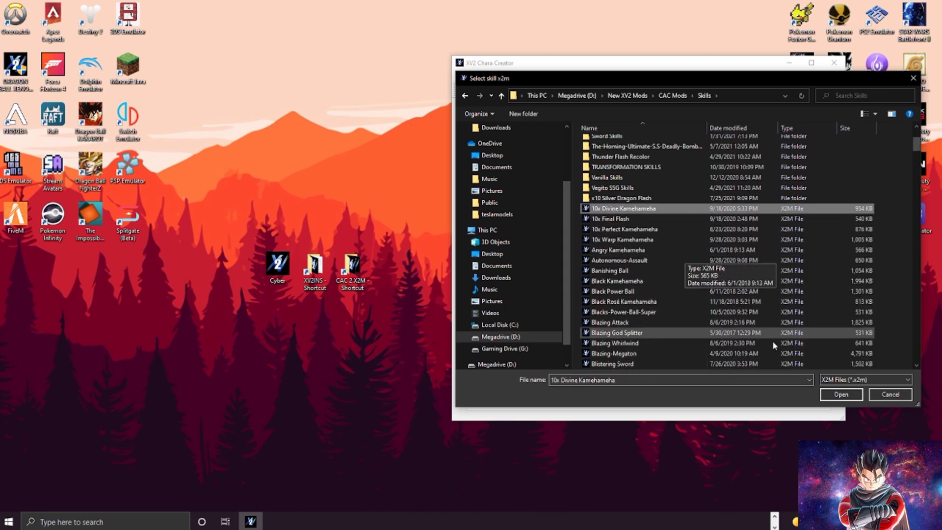
{"action": "left_click", "coordinate": [840, 395]}
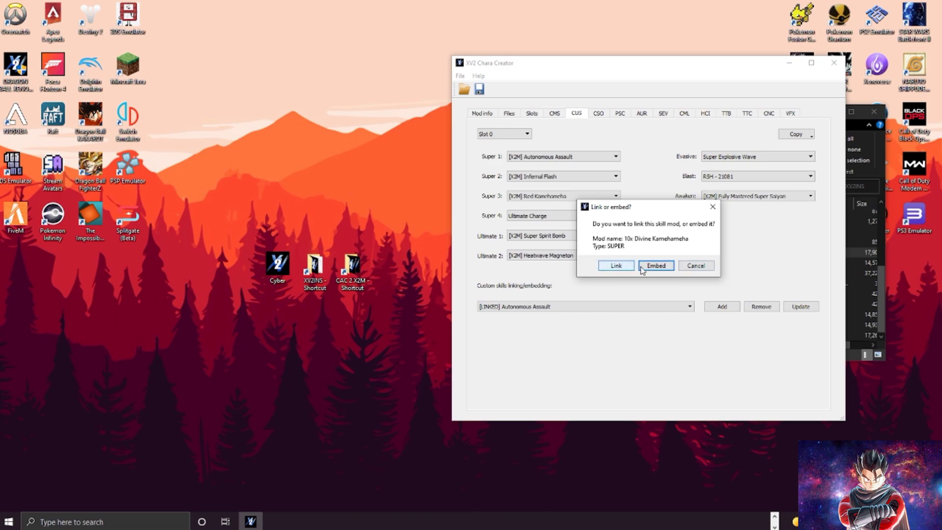
{"action": "left_click", "coordinate": [656, 266]}
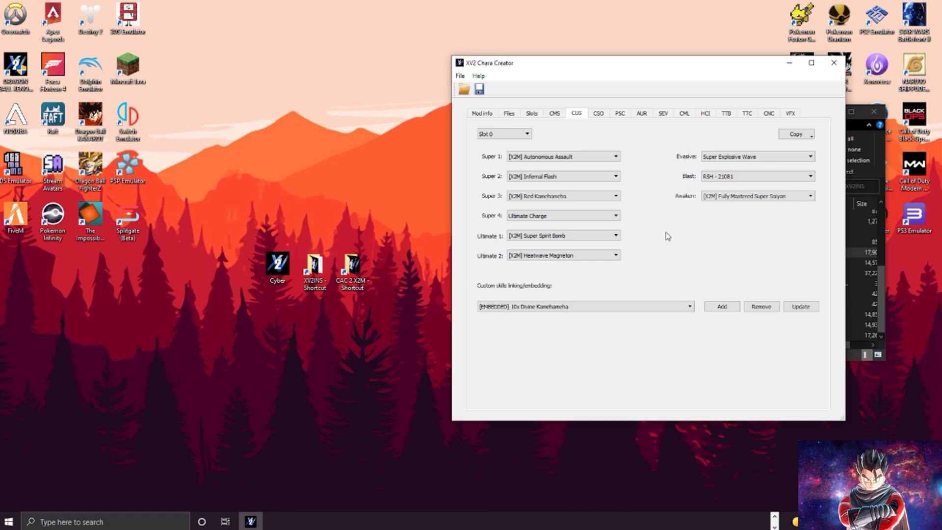
{"action": "mouse_move", "coordinate": [626, 161]}
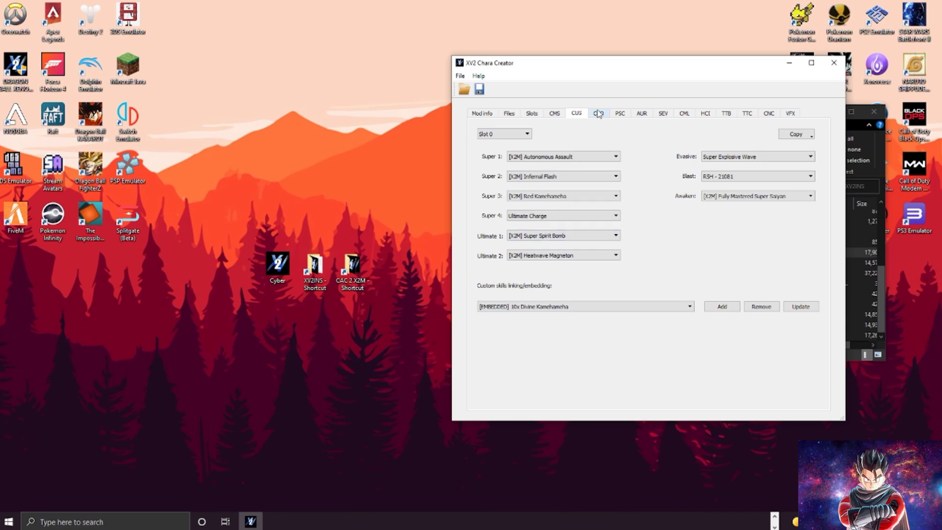
Set CSO to CAR_BTL_VGT_SE, CAR_BTL_VGT_VOX, AMK VGT/VGT and skills voice VGT
{"action": "left_click", "coordinate": [598, 113]}
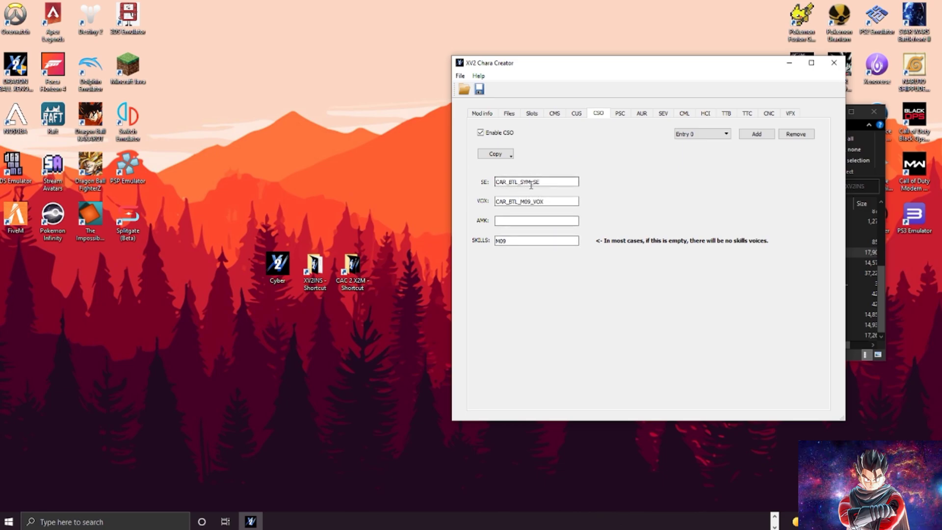
{"action": "double_click", "coordinate": [525, 182]}
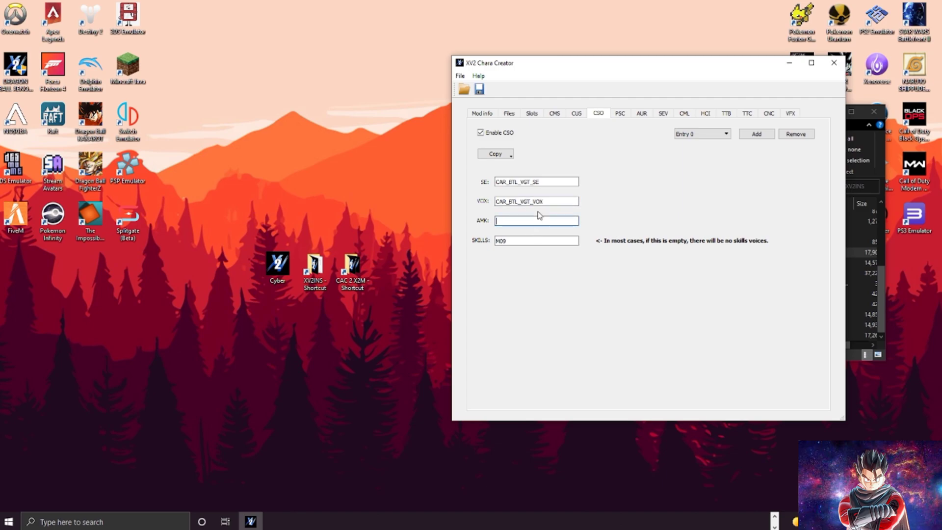
{"action": "type", "text": "VGT"}
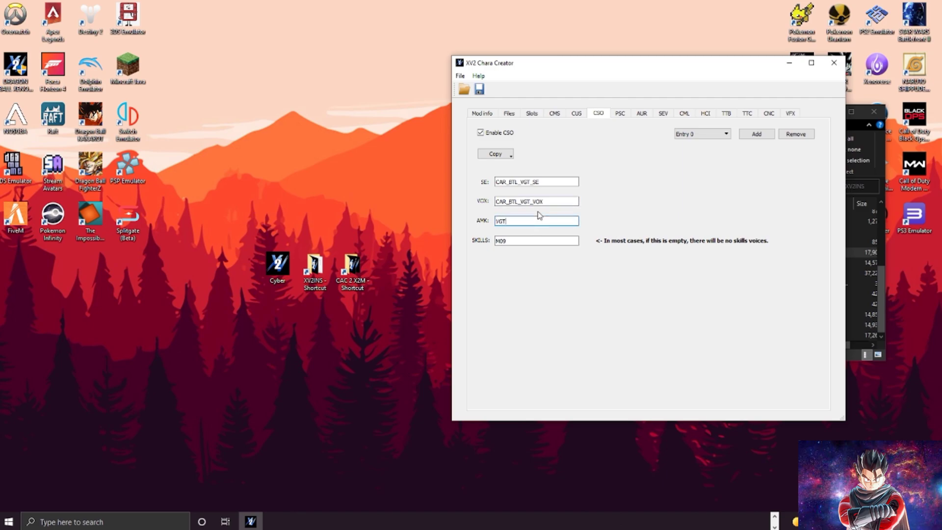
{"action": "type", "text": "/"}
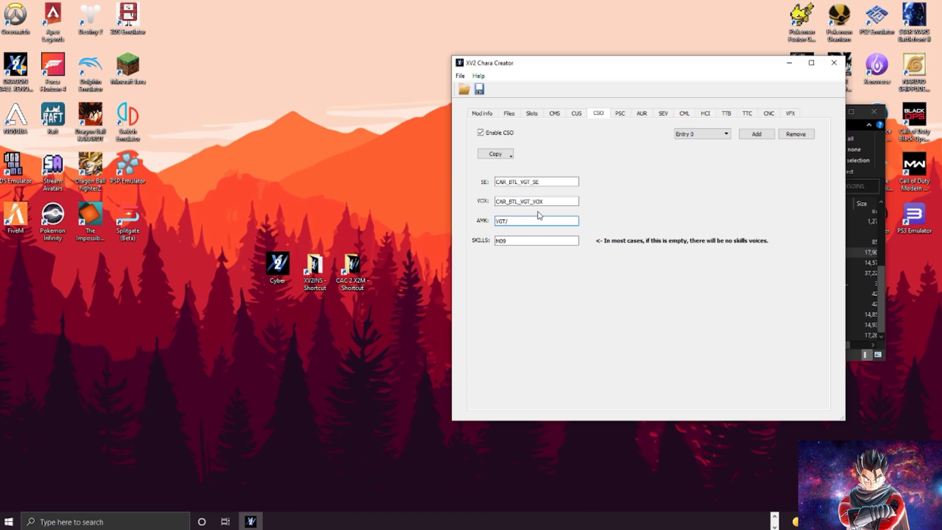
{"action": "type", "text": "VGT"}
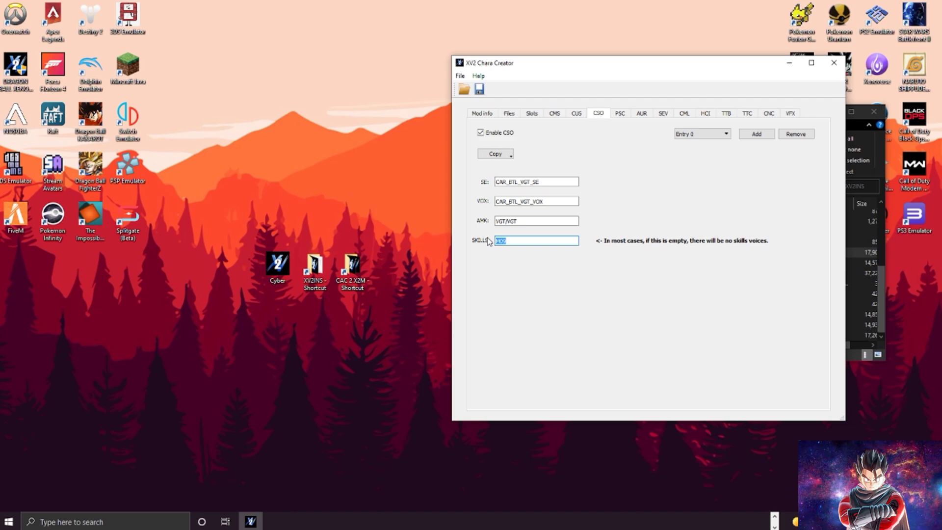
{"action": "type", "text": "VGT"}
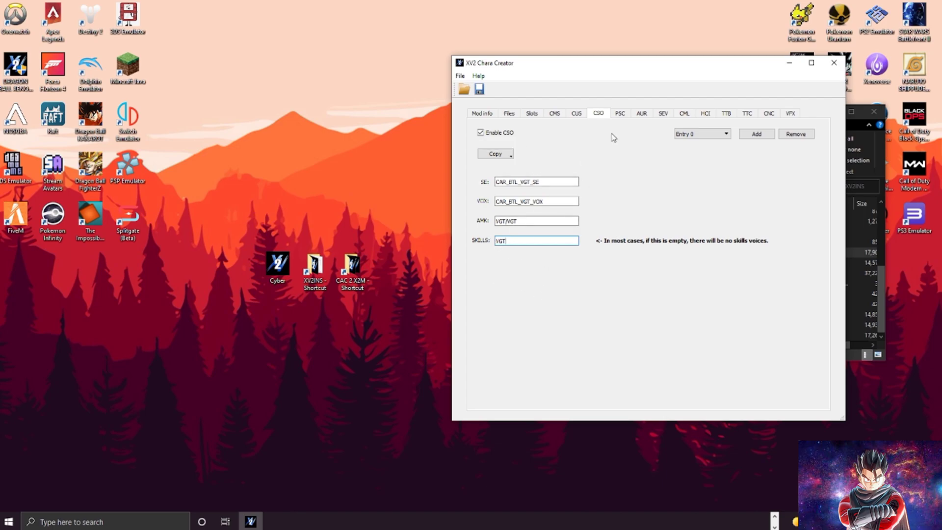
Review the PSC stats (Health 0.58, Super Soul 458), viewing the Copy entry list without copying
{"action": "left_click", "coordinate": [619, 113]}
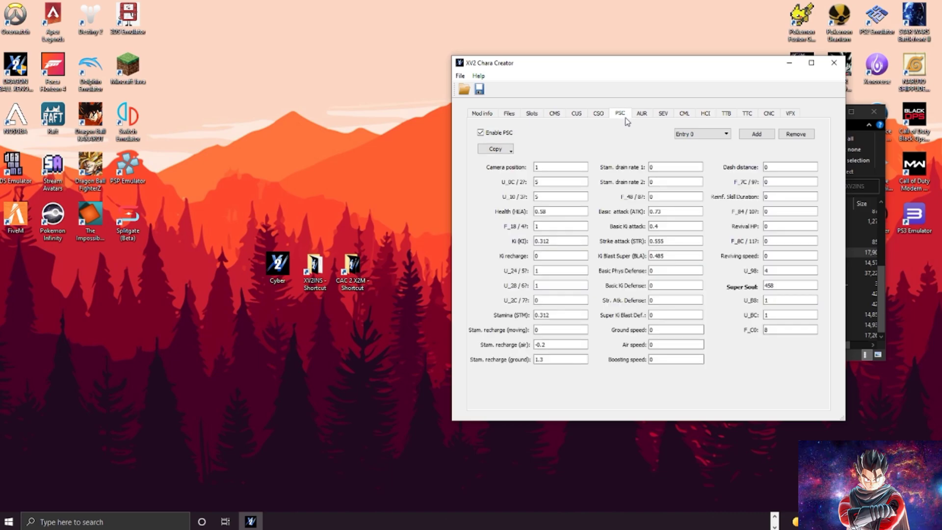
{"action": "mouse_move", "coordinate": [723, 353]}
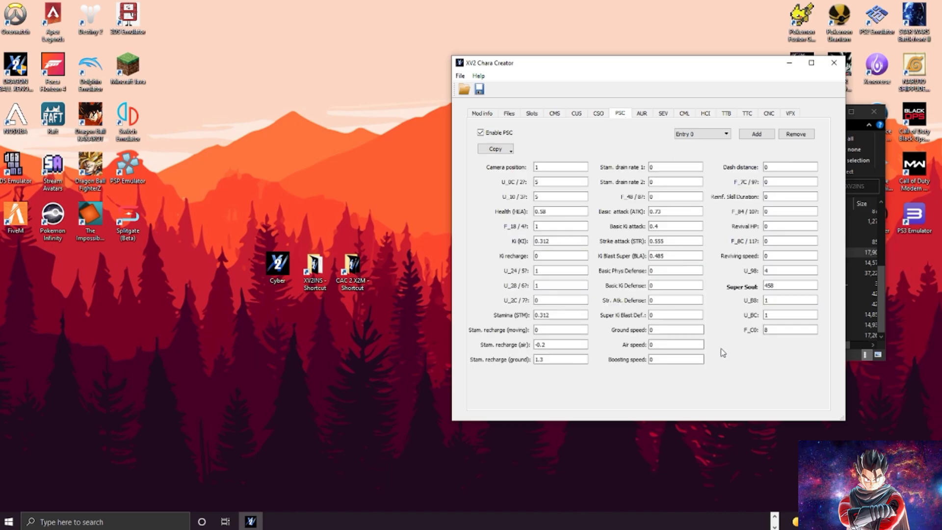
{"action": "mouse_move", "coordinate": [821, 223]}
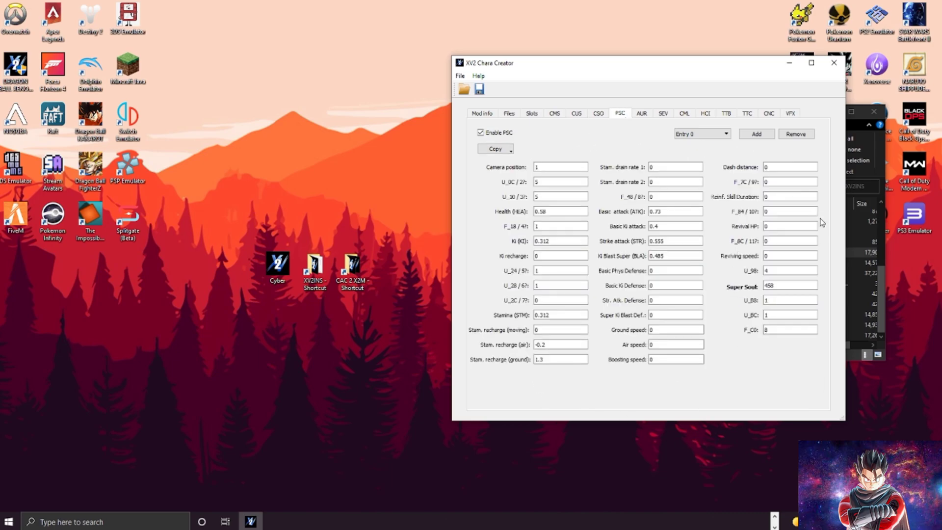
{"action": "left_click", "coordinate": [494, 148]}
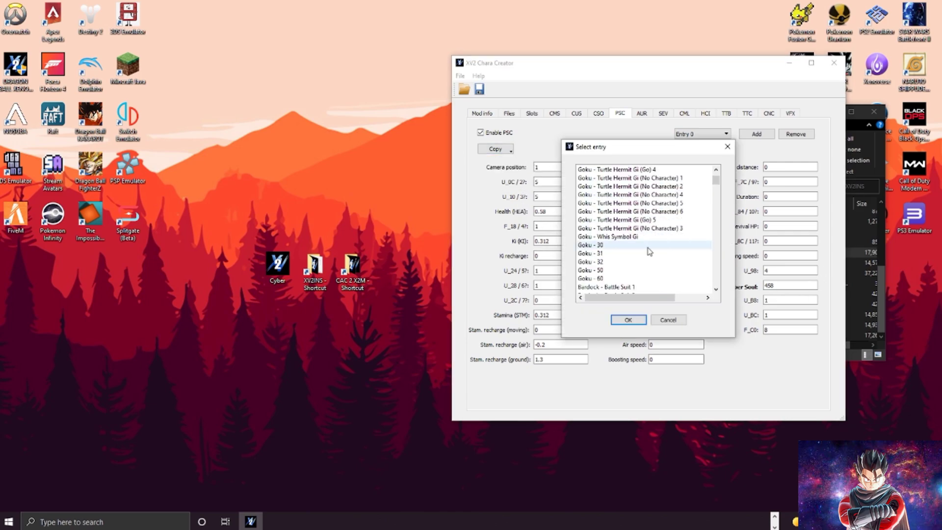
{"action": "left_click", "coordinate": [495, 148]}
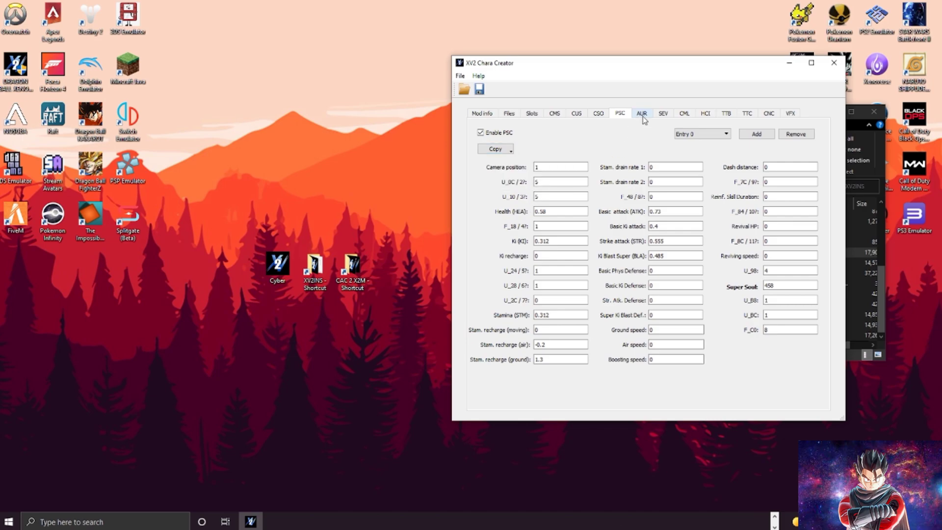
On the AUR entry, leave 'Use custom aura' enabled with Aura set to -1
{"action": "left_click", "coordinate": [641, 113]}
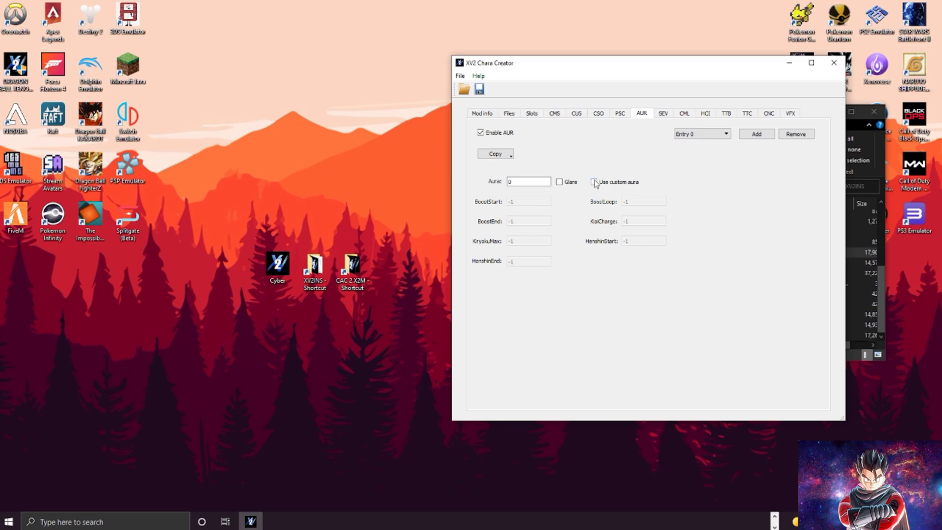
{"action": "left_click", "coordinate": [595, 182]}
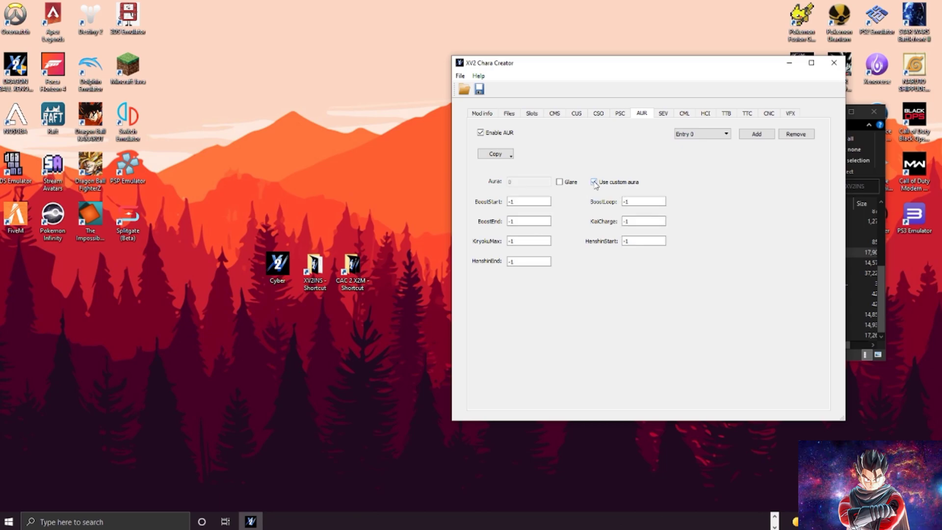
{"action": "left_click", "coordinate": [595, 183]}
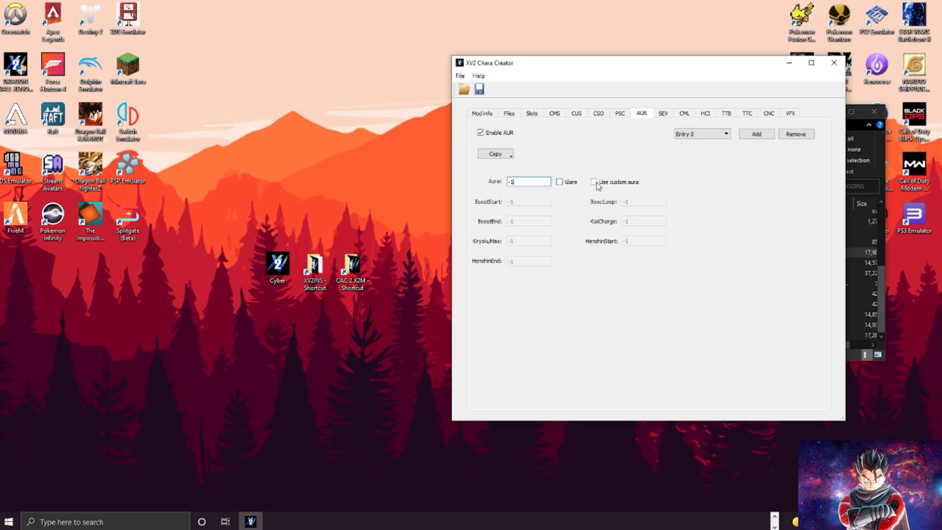
{"action": "left_click", "coordinate": [594, 182]}
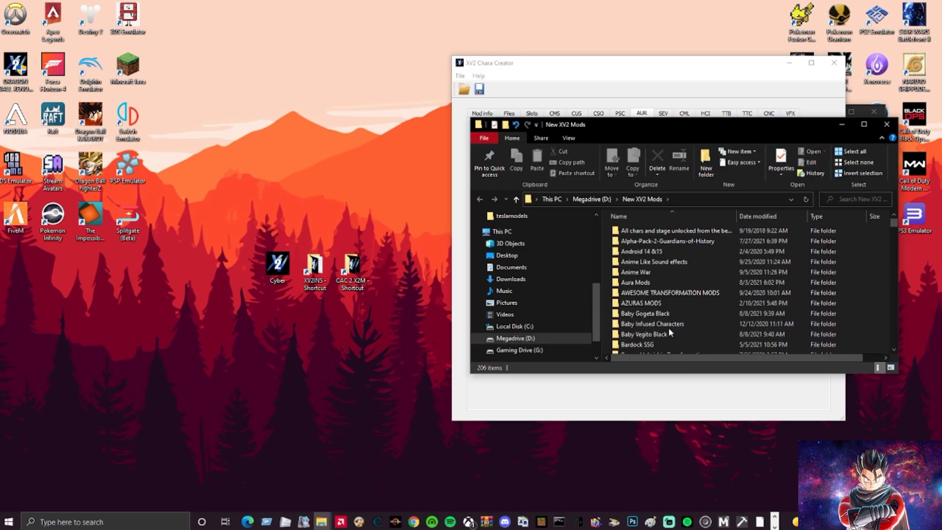
Open the IDs text file from Aura Mods > Deakys-Aura-Pack in Notepad to see aura IDs like 9002
{"action": "double_click", "coordinate": [635, 283]}
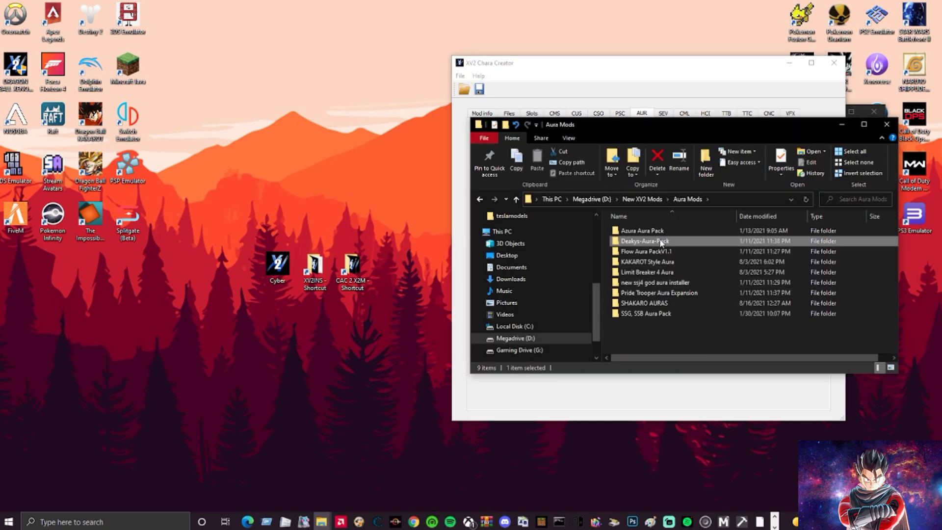
{"action": "double_click", "coordinate": [644, 241]}
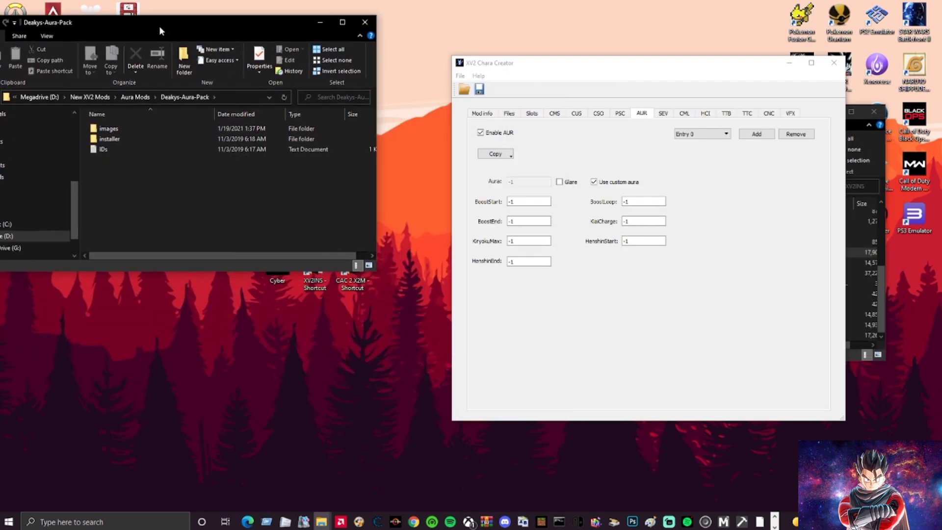
{"action": "left_click", "coordinate": [168, 139]}
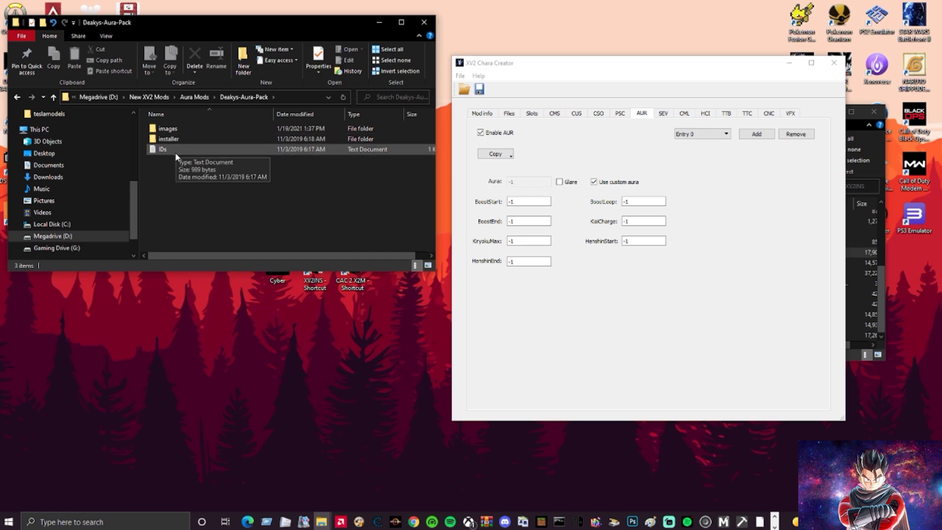
{"action": "mouse_move", "coordinate": [162, 157]}
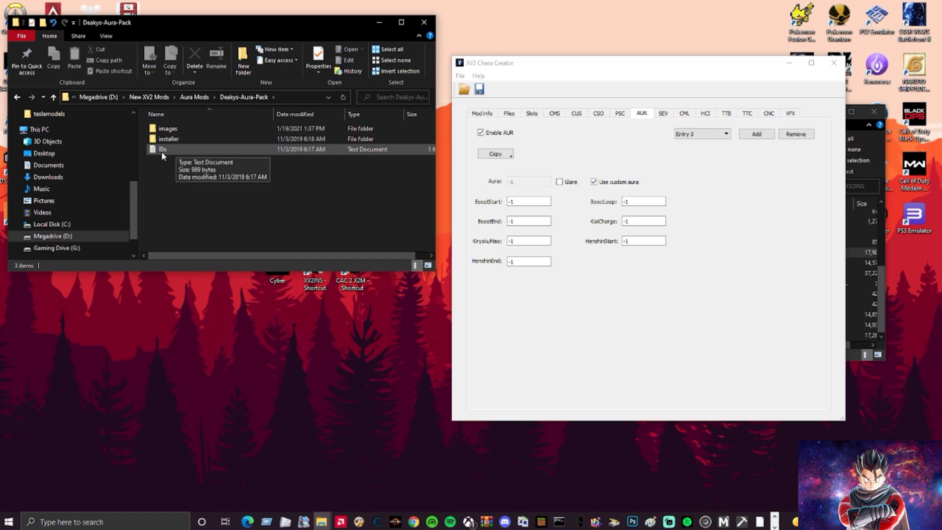
{"action": "left_click", "coordinate": [162, 149]}
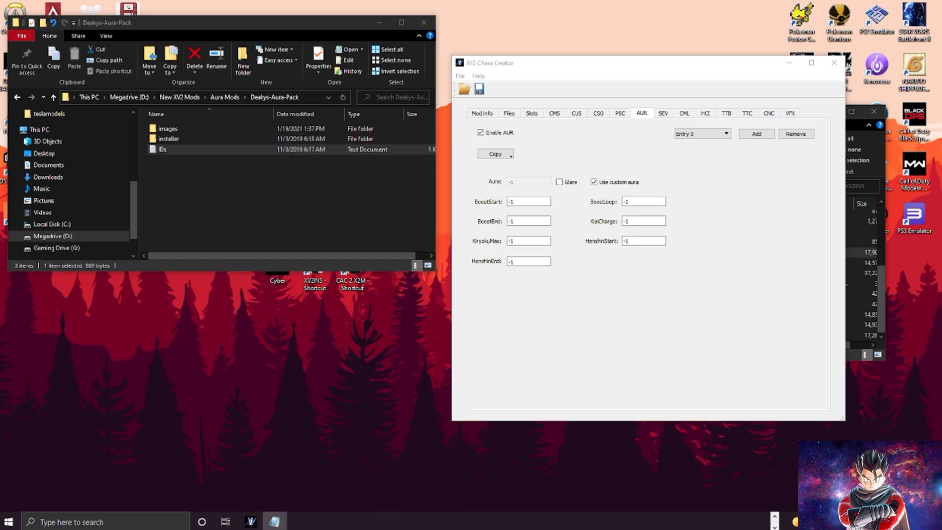
{"action": "double_click", "coordinate": [162, 149]}
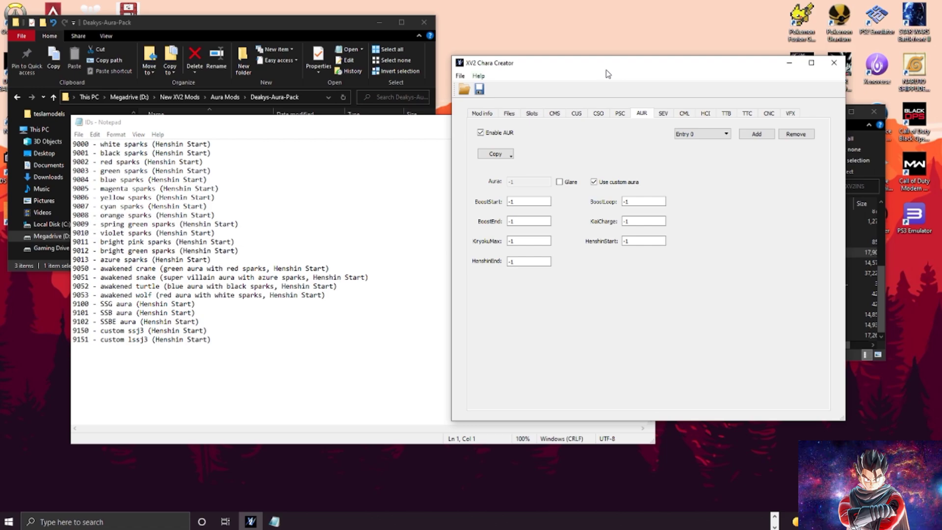
{"action": "mouse_move", "coordinate": [560, 206]}
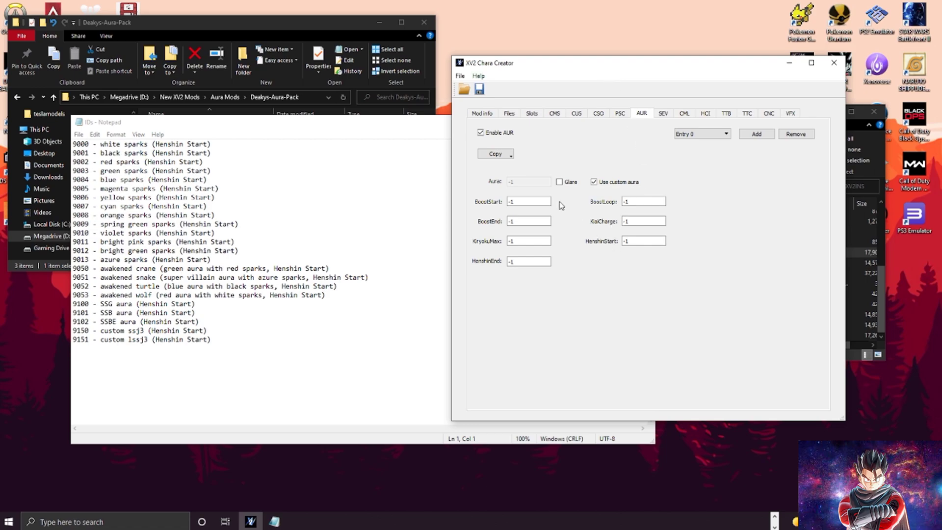
Set the custom aura's HenshinStart to 9002 (red sparks)
{"action": "left_click", "coordinate": [528, 200]}
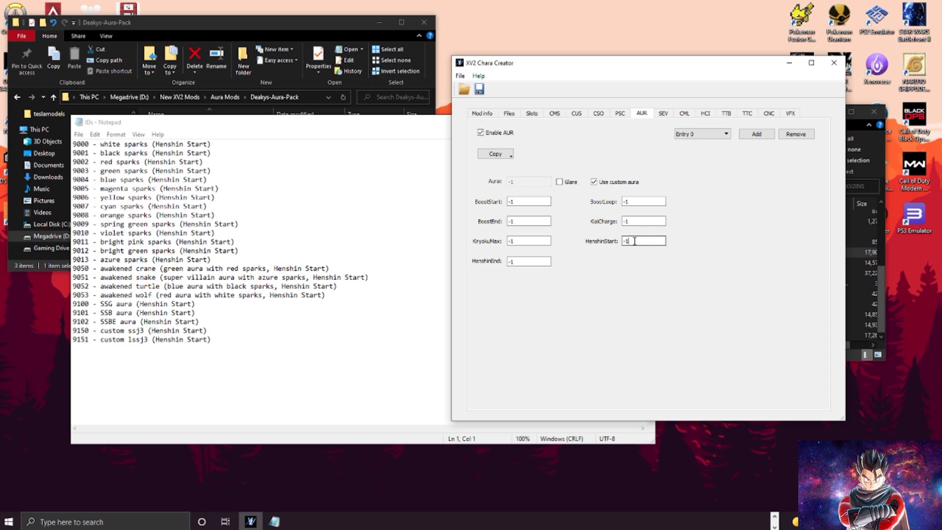
{"action": "type", "text": "9002"}
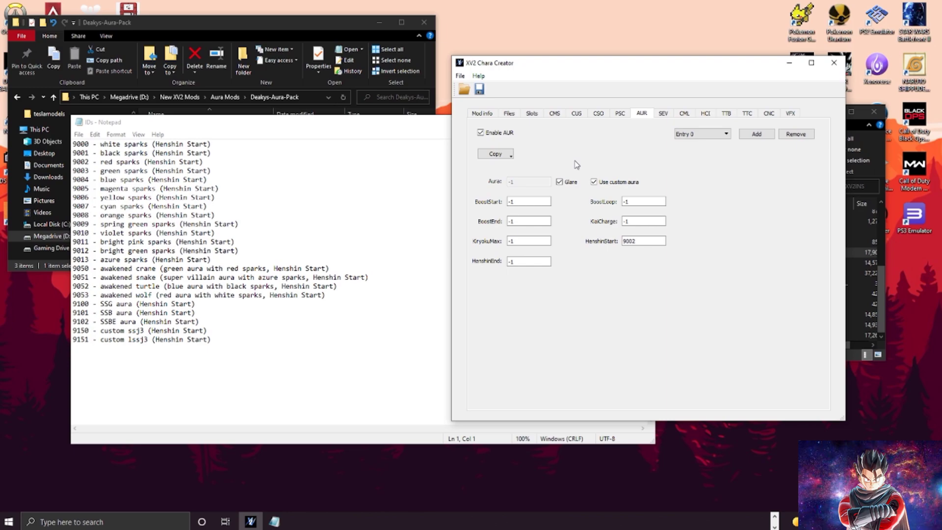
{"action": "mouse_move", "coordinate": [598, 258]}
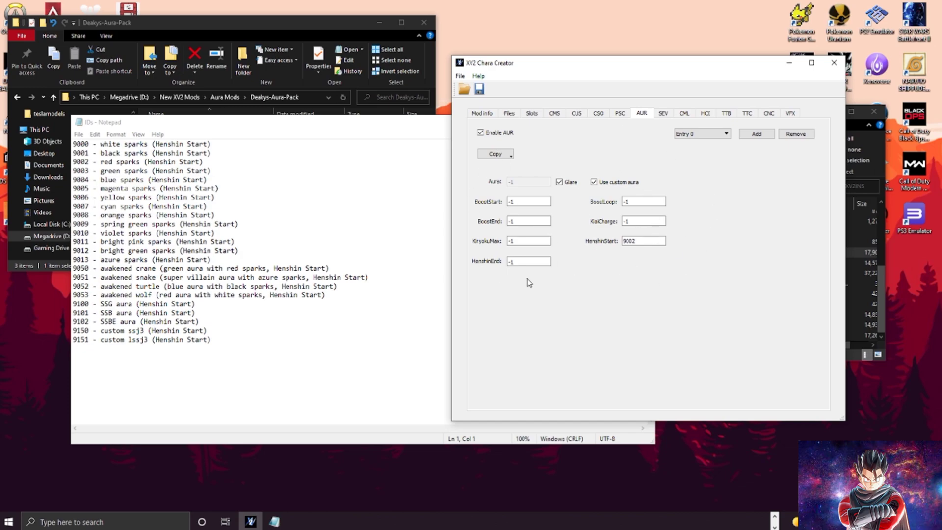
{"action": "mouse_move", "coordinate": [492, 207]}
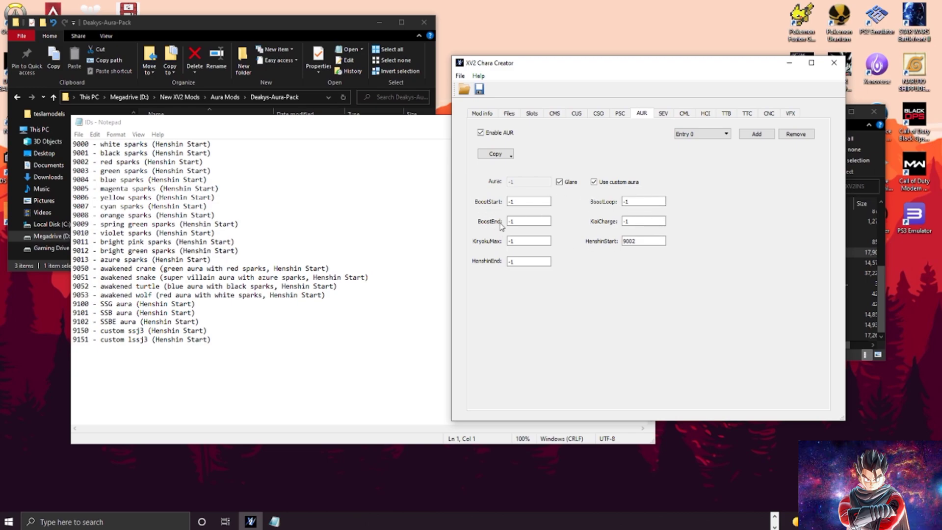
{"action": "mouse_move", "coordinate": [469, 280]}
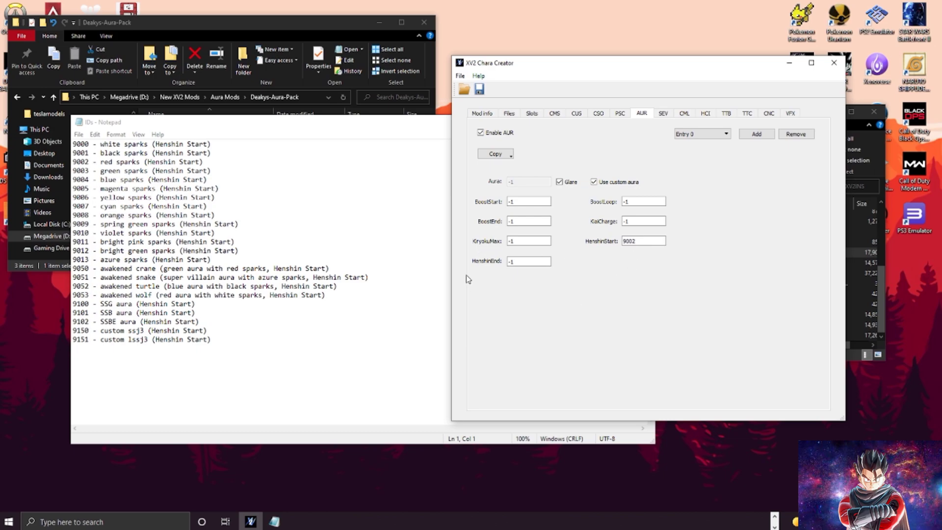
{"action": "mouse_move", "coordinate": [609, 389]}
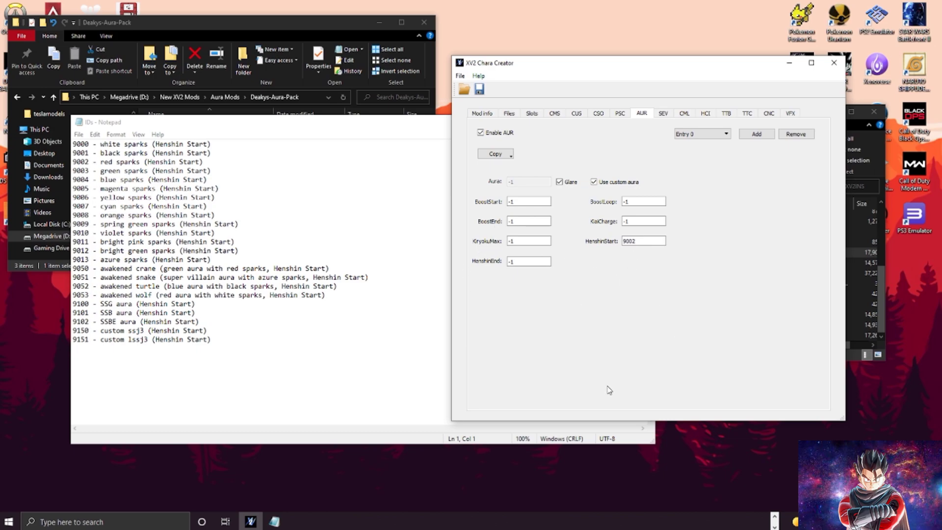
{"action": "mouse_move", "coordinate": [612, 359]}
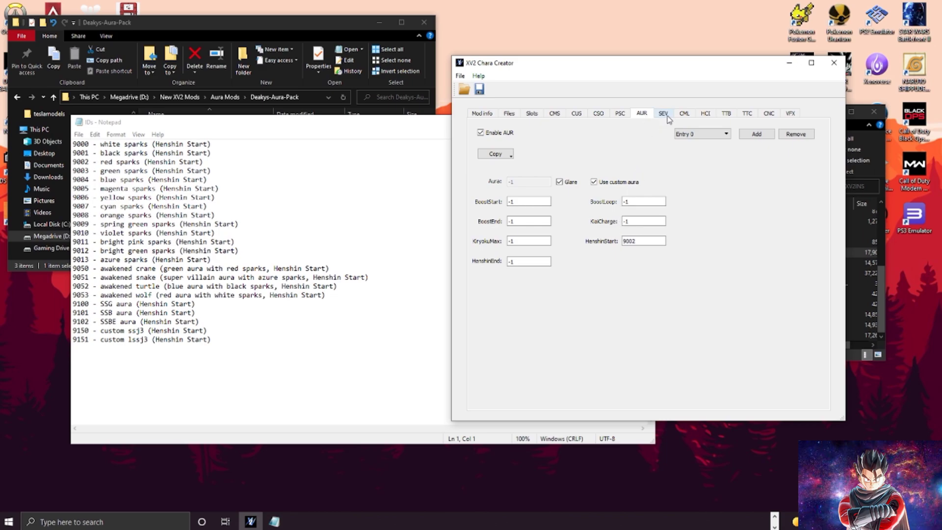
Review the HCI and VFX entries, then return to Mod info showing name Cyber
{"action": "left_click", "coordinate": [704, 113]}
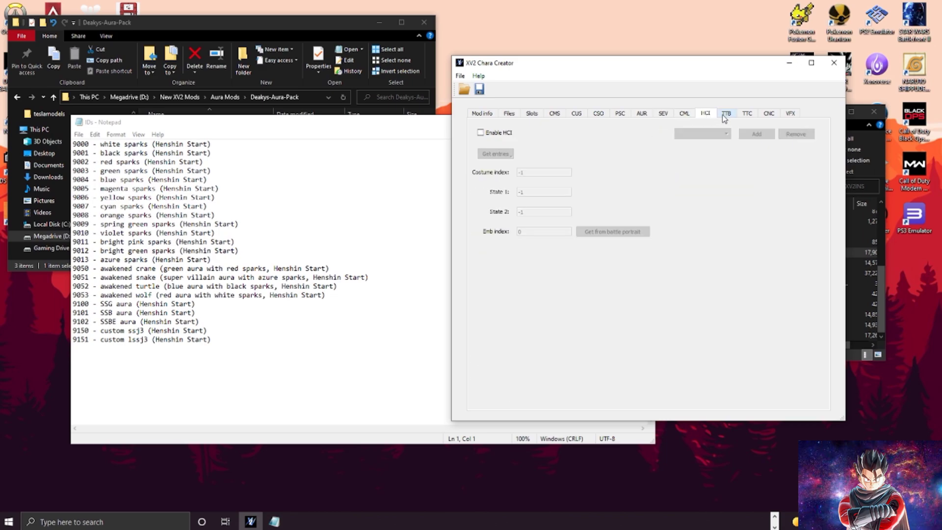
{"action": "left_click", "coordinate": [791, 112]}
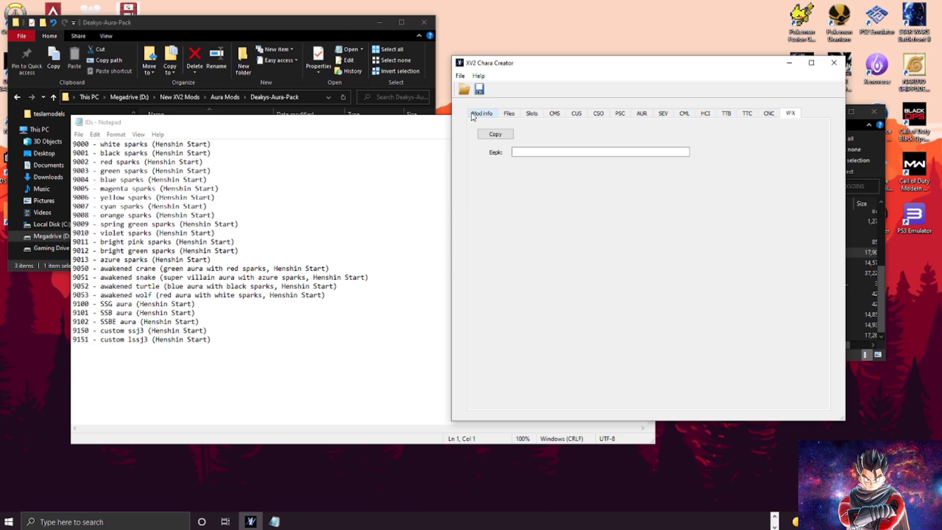
{"action": "left_click", "coordinate": [641, 113]}
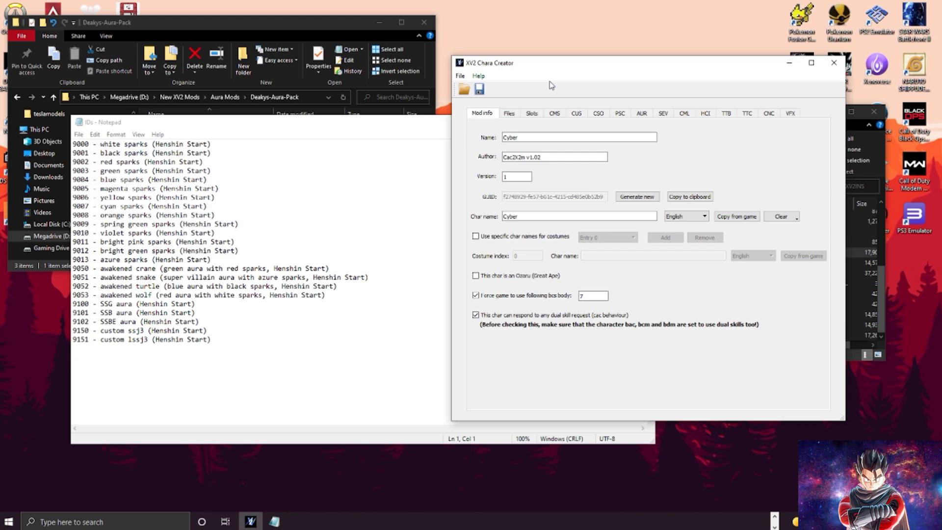
{"action": "mouse_move", "coordinate": [556, 66]}
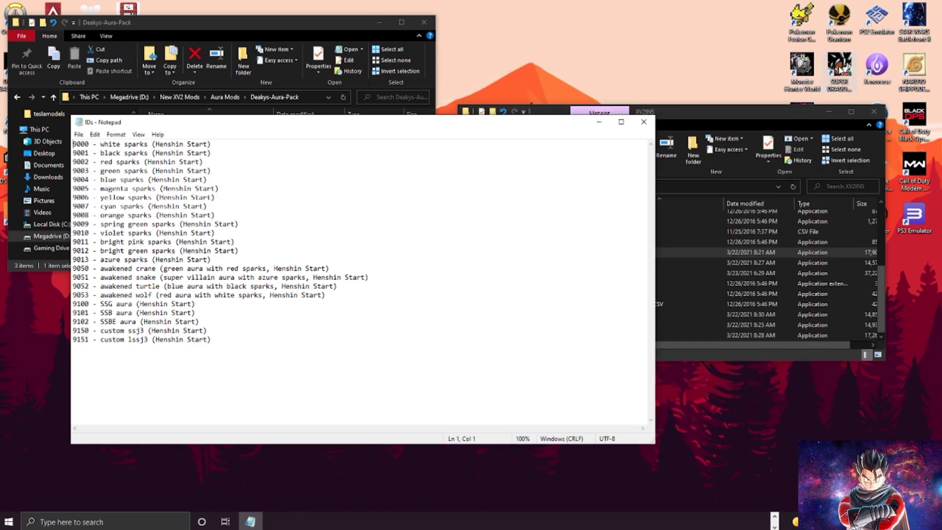
Close the Notepad aura IDs list and the XV2INS File Explorer window
{"action": "left_click", "coordinate": [643, 122]}
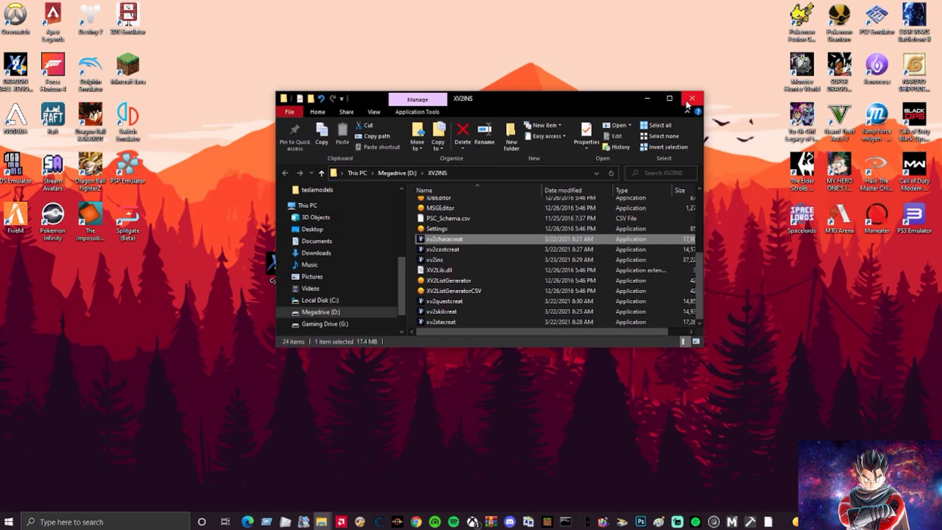
{"action": "left_click", "coordinate": [692, 98]}
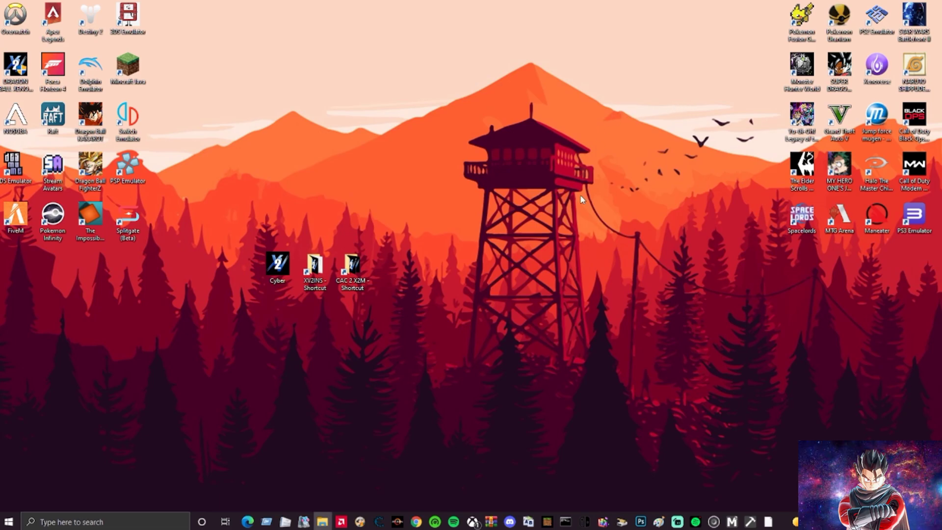